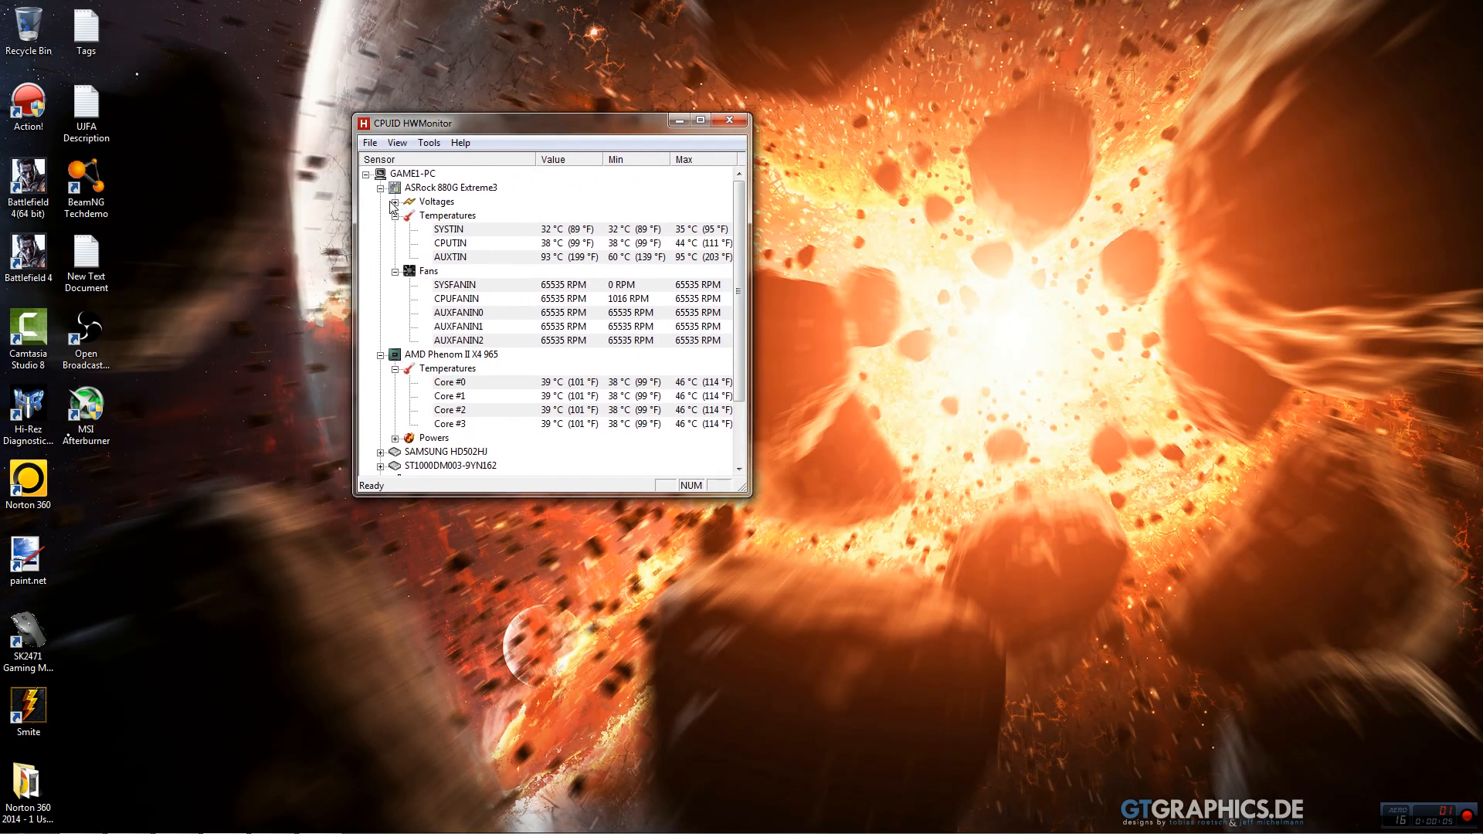
Scroll the sensor tree to the ASRock board's CPU VCORE and VIN voltage readings
{"action": "scroll", "scroll_direction": "down", "scroll_amount": 3}
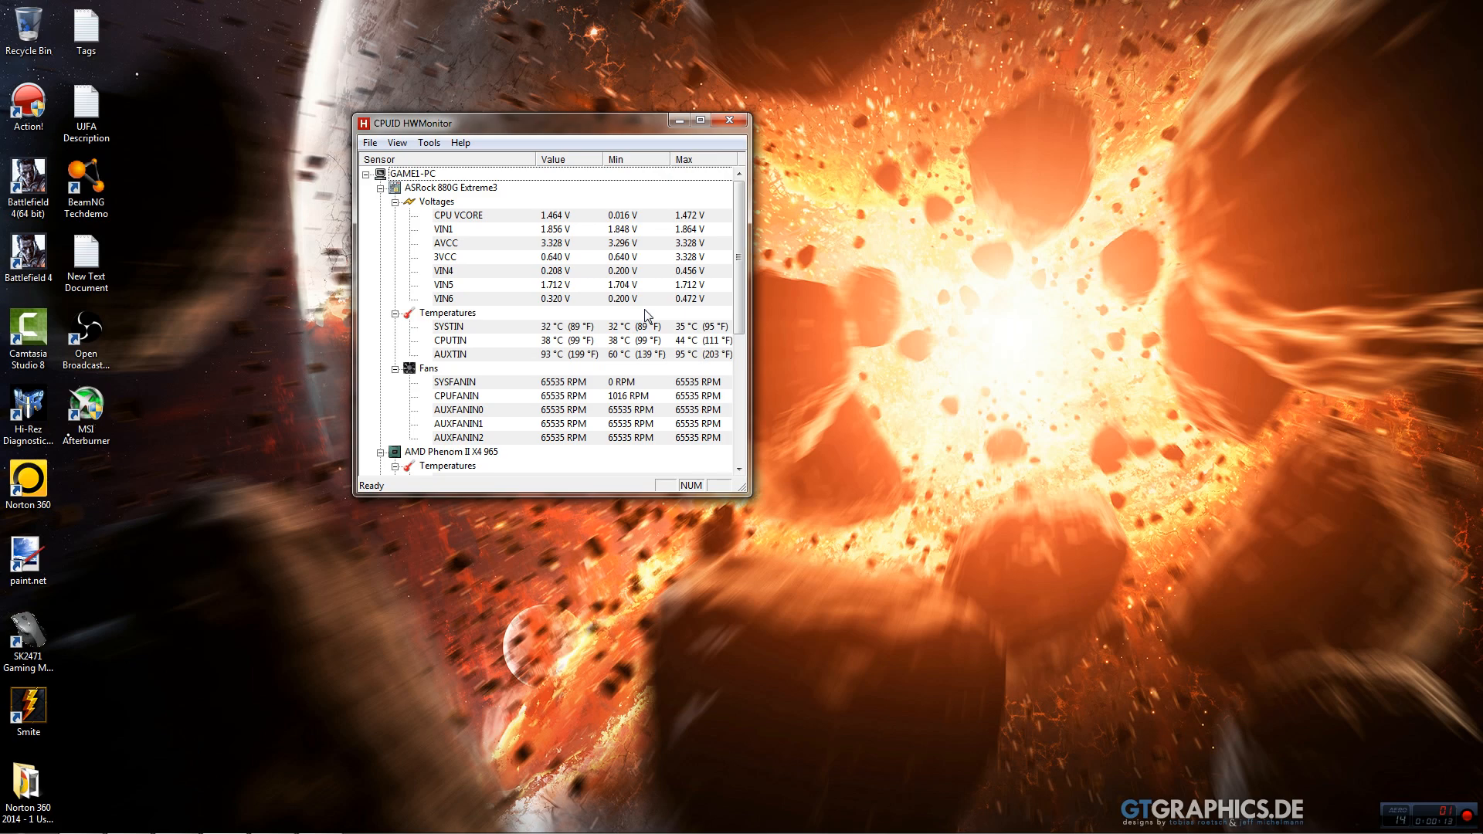
{"action": "mouse_move", "coordinate": [516, 278]}
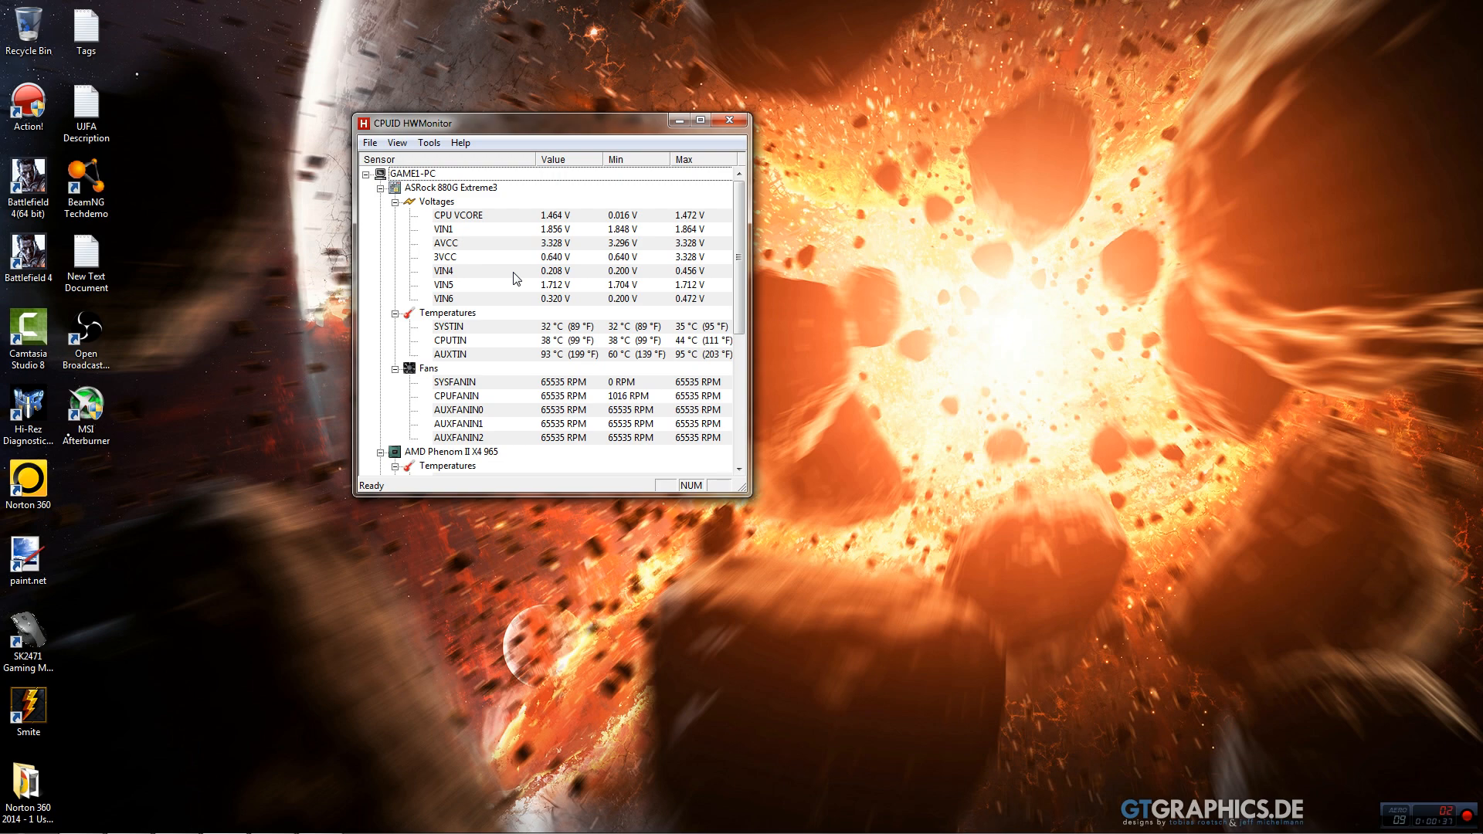
{"action": "mouse_move", "coordinate": [544, 272]}
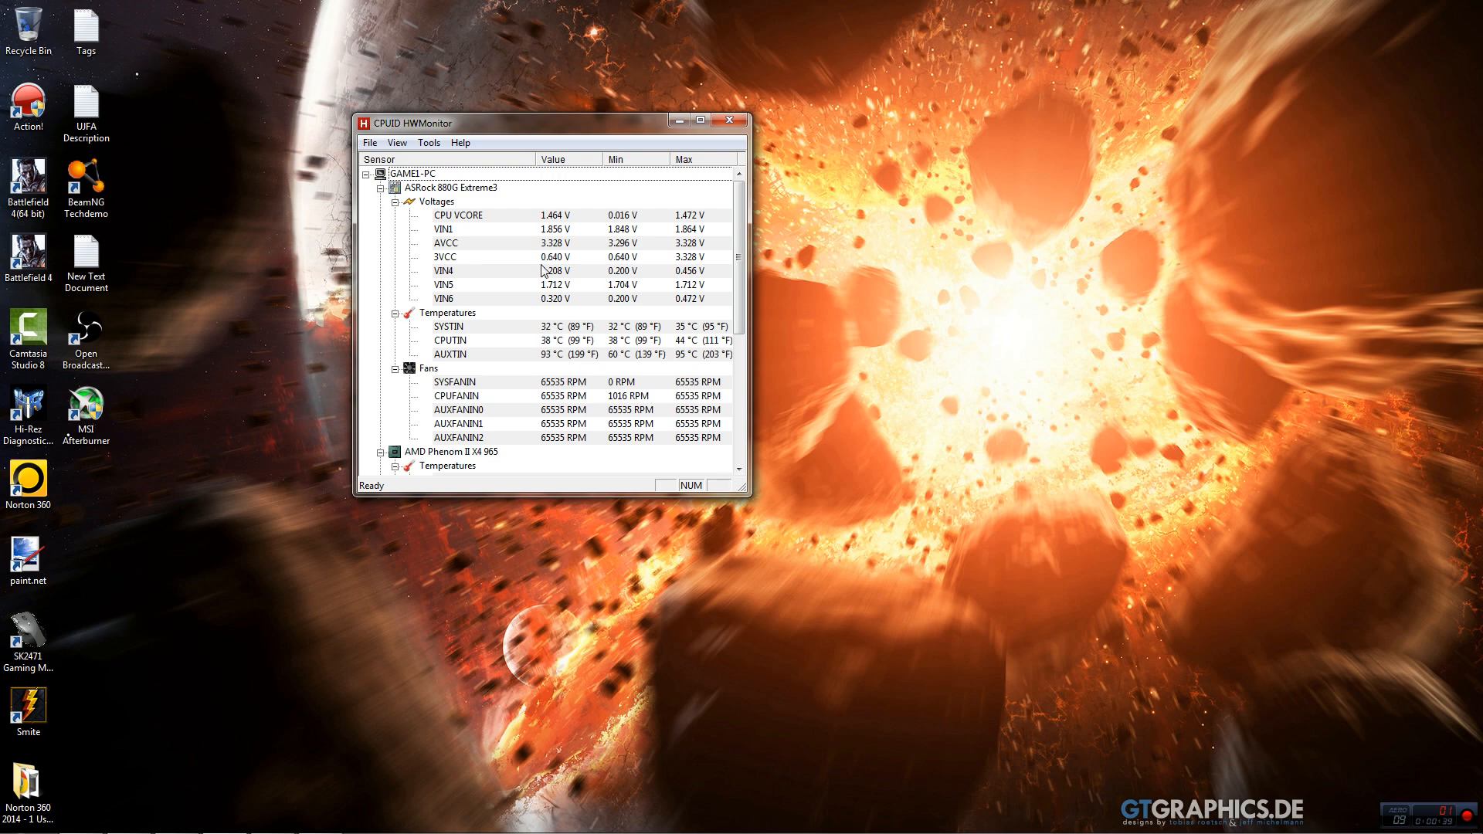
{"action": "mouse_move", "coordinate": [539, 311]}
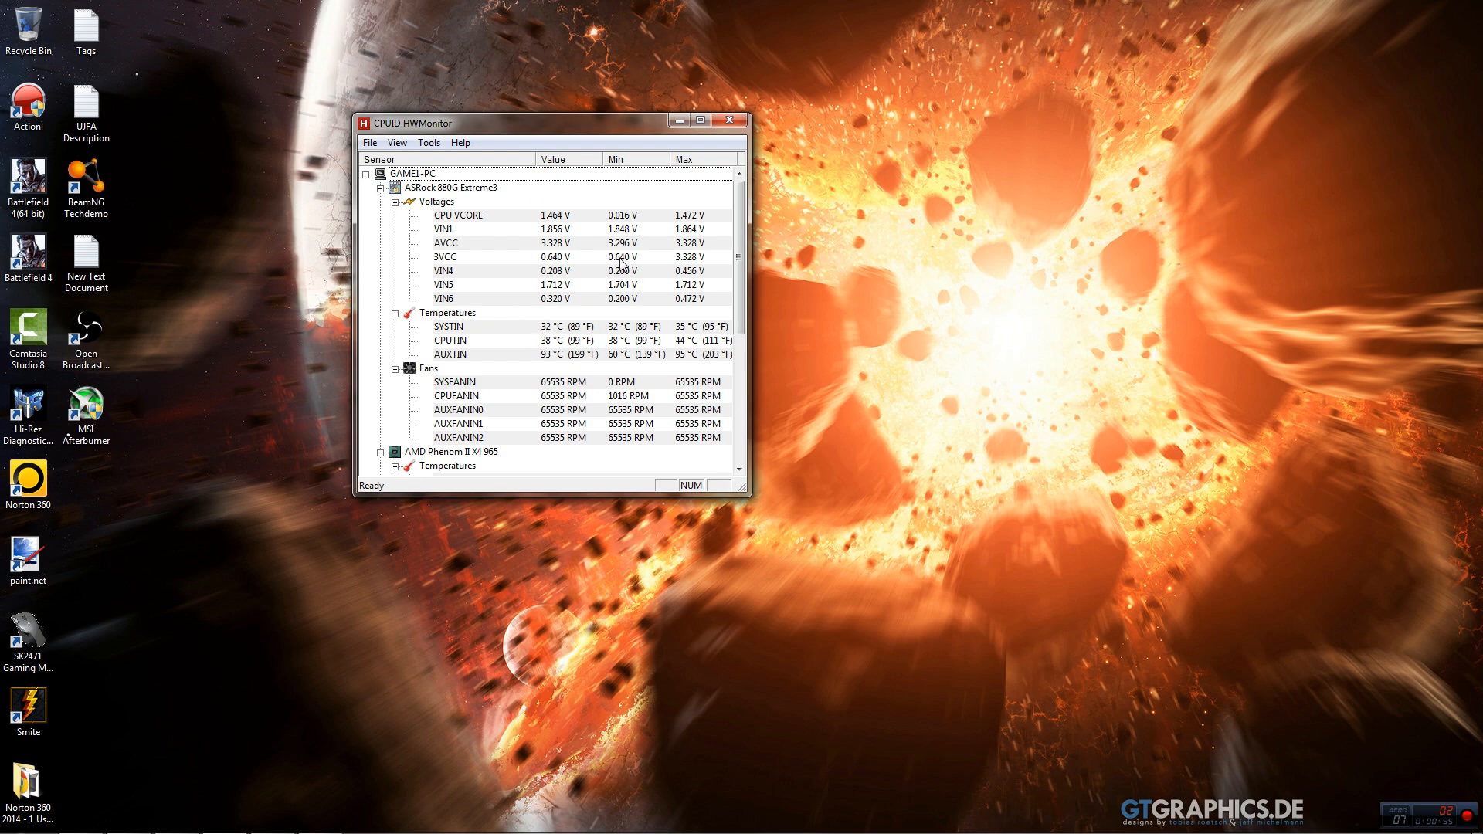
{"action": "scroll", "scroll_direction": "down", "scroll_amount": 3}
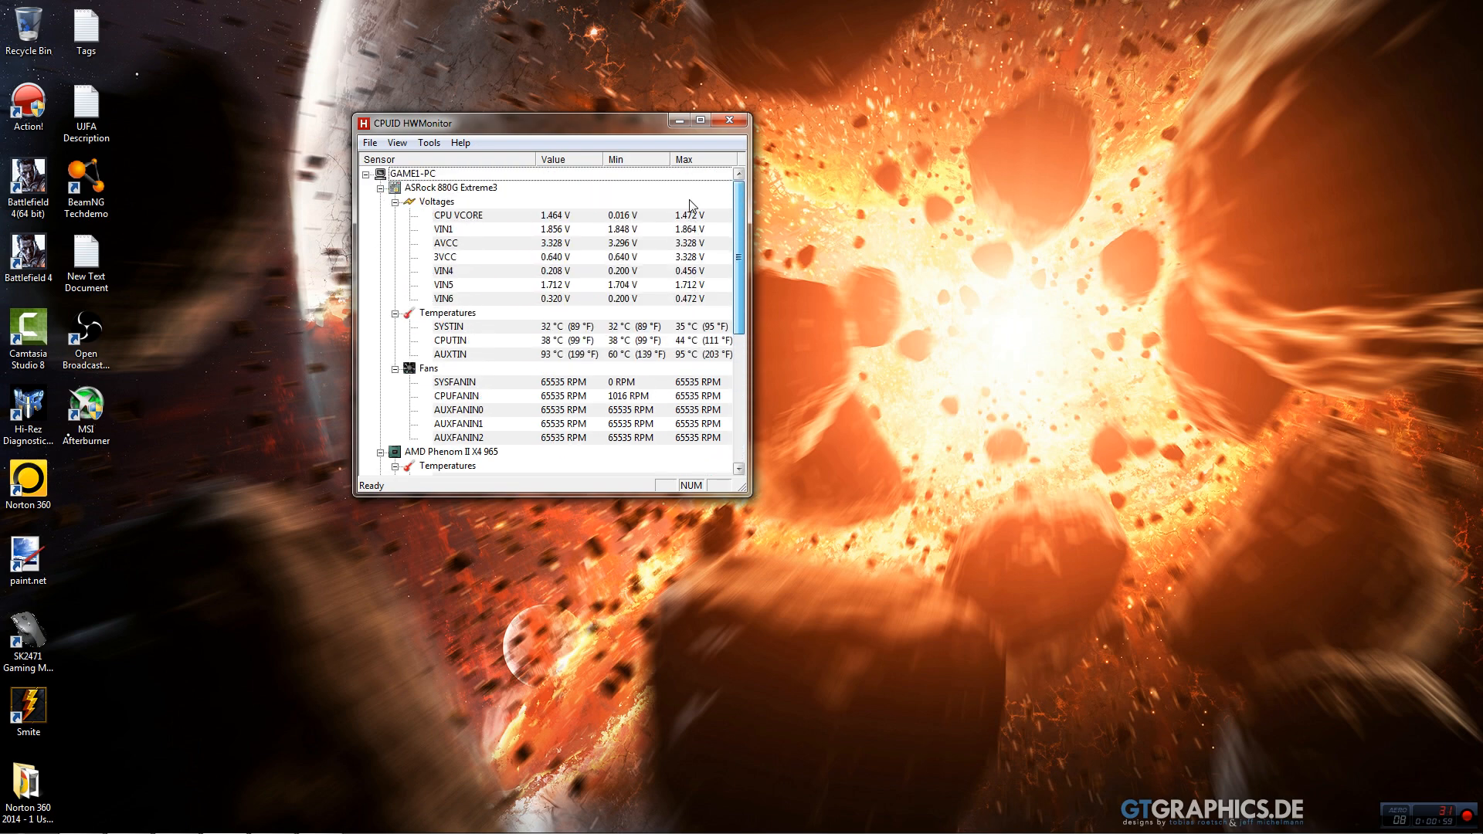
Collapse the motherboard's Fans node and scroll down toward the Phenom II X4 965 core temperatures
{"action": "scroll", "scroll_direction": "down", "scroll_amount": 3}
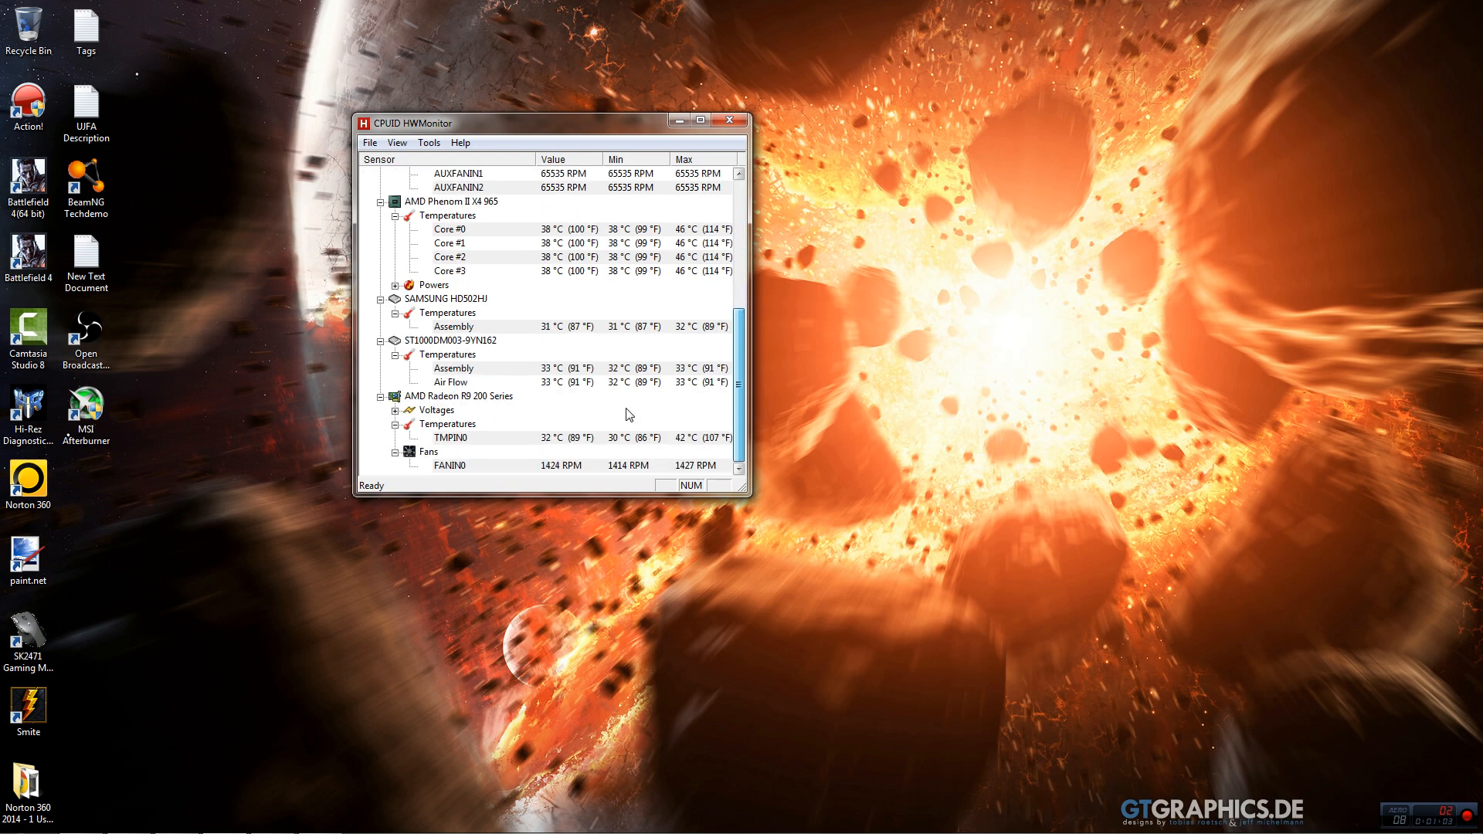
{"action": "left_click", "coordinate": [394, 409]}
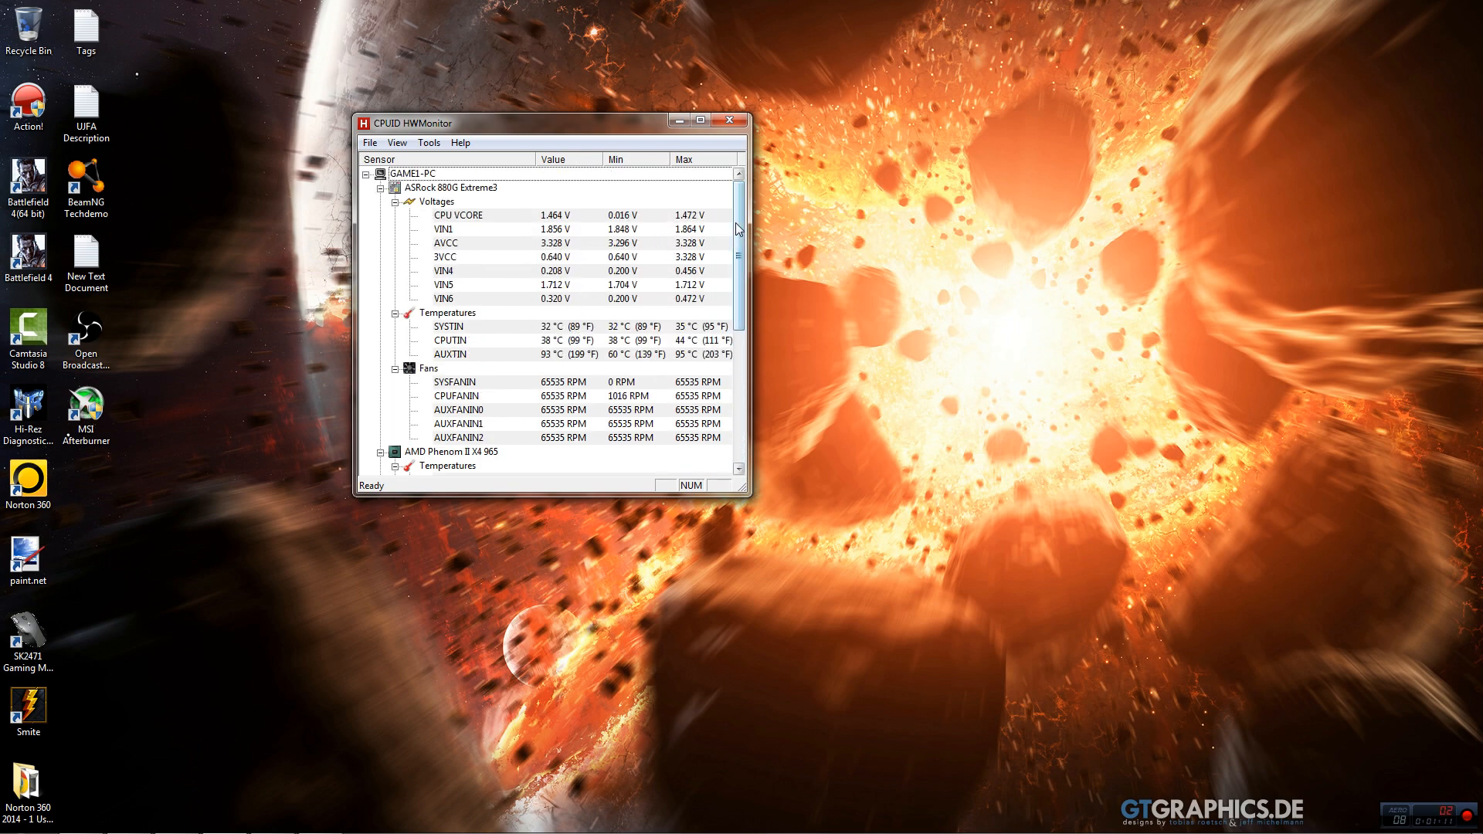
{"action": "scroll", "scroll_direction": "down", "scroll_amount": 3}
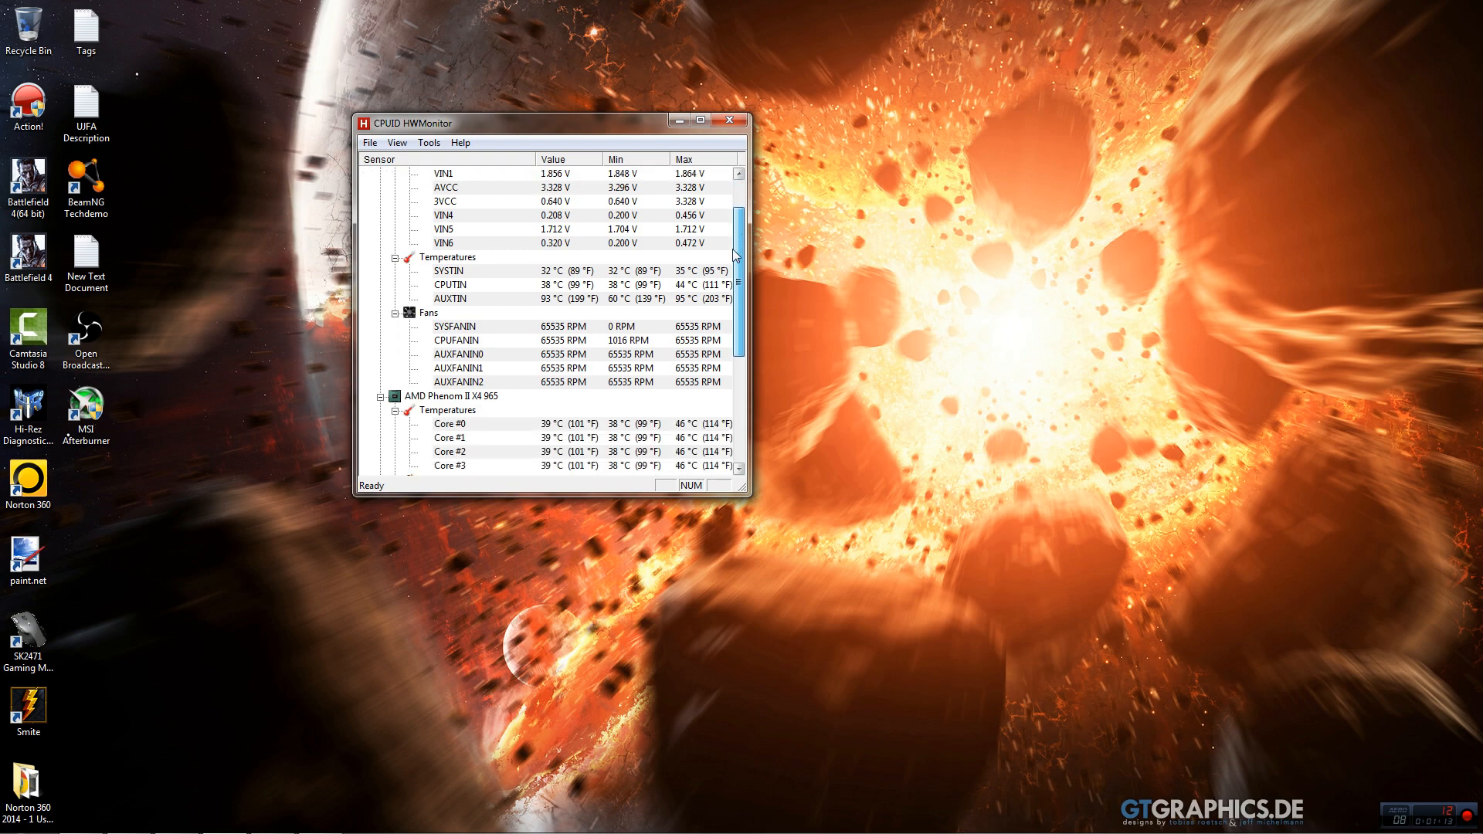
{"action": "scroll", "scroll_direction": "down", "scroll_amount": 3}
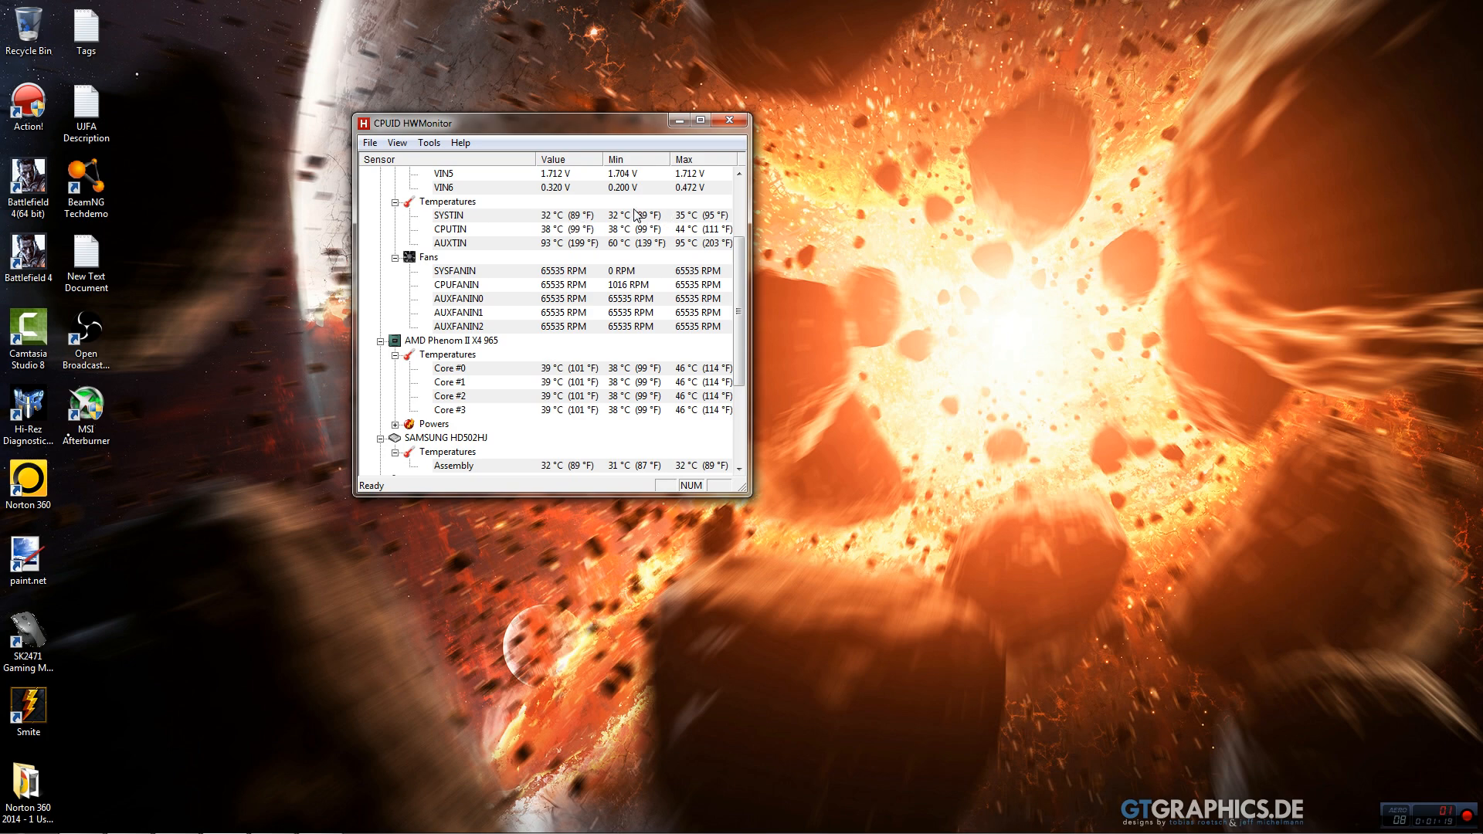
{"action": "mouse_move", "coordinate": [570, 246]}
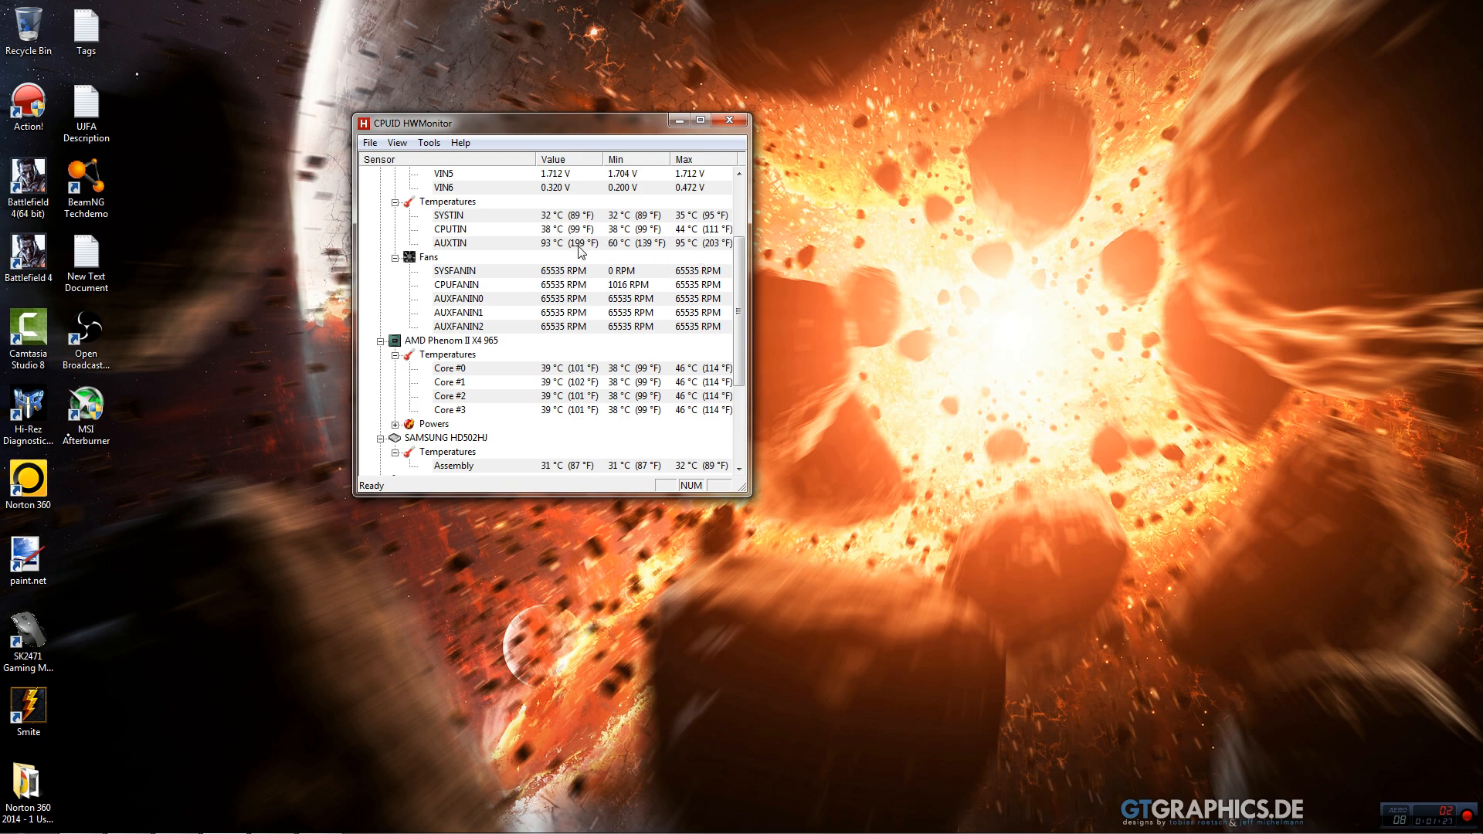
{"action": "mouse_move", "coordinate": [456, 250]}
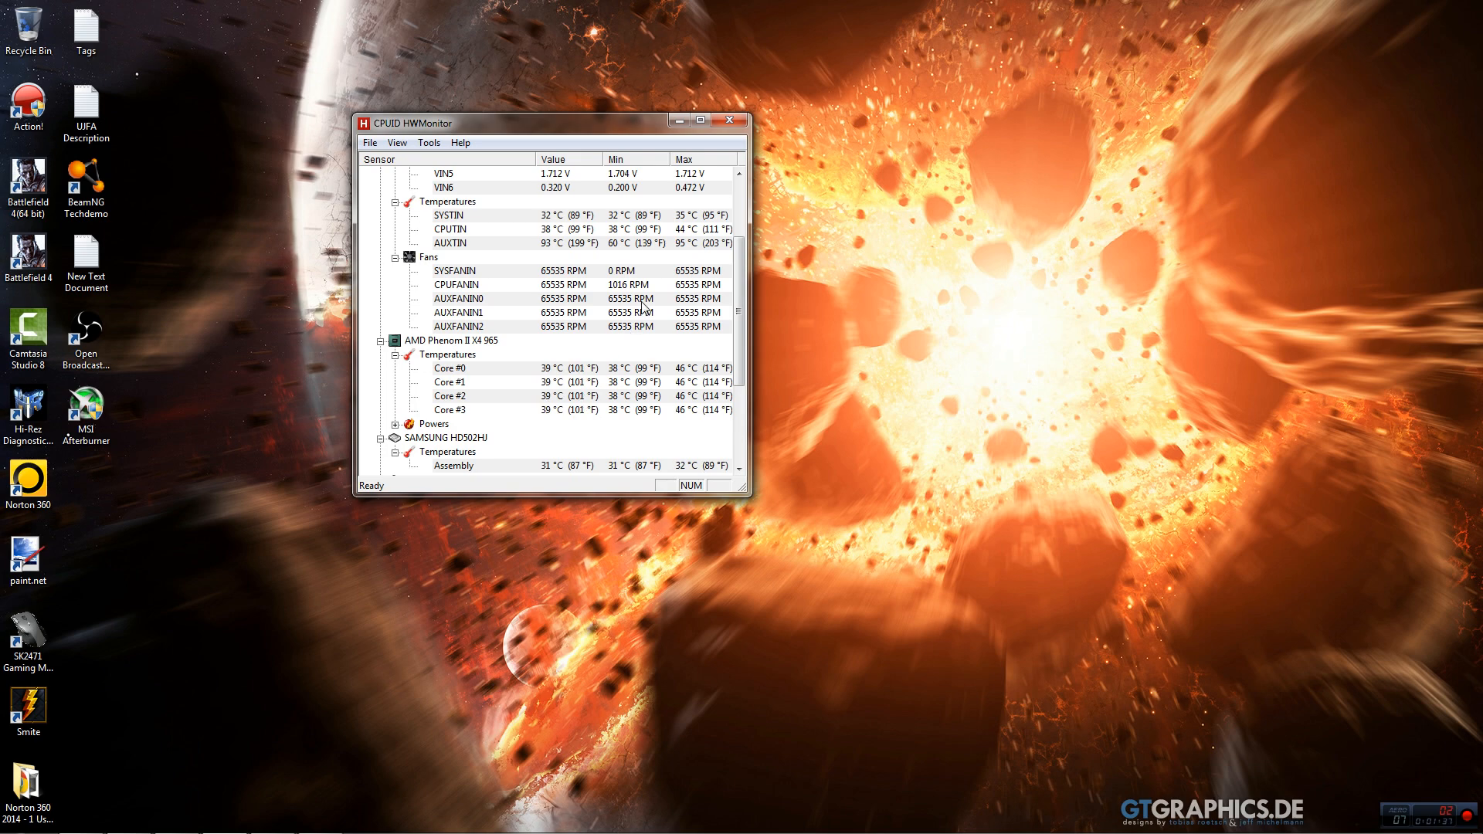
{"action": "mouse_move", "coordinate": [480, 308]}
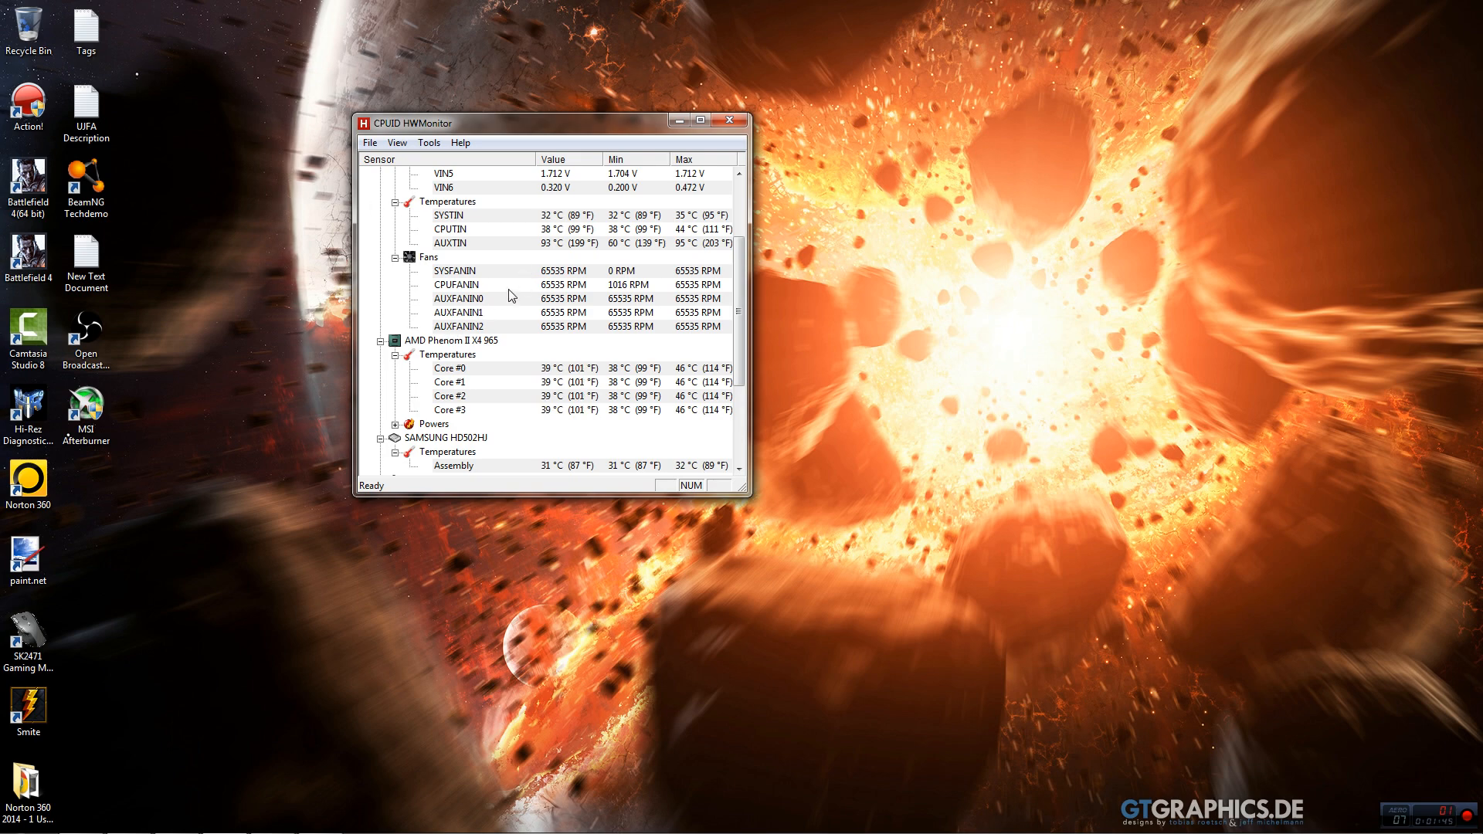
{"action": "mouse_move", "coordinate": [613, 262]}
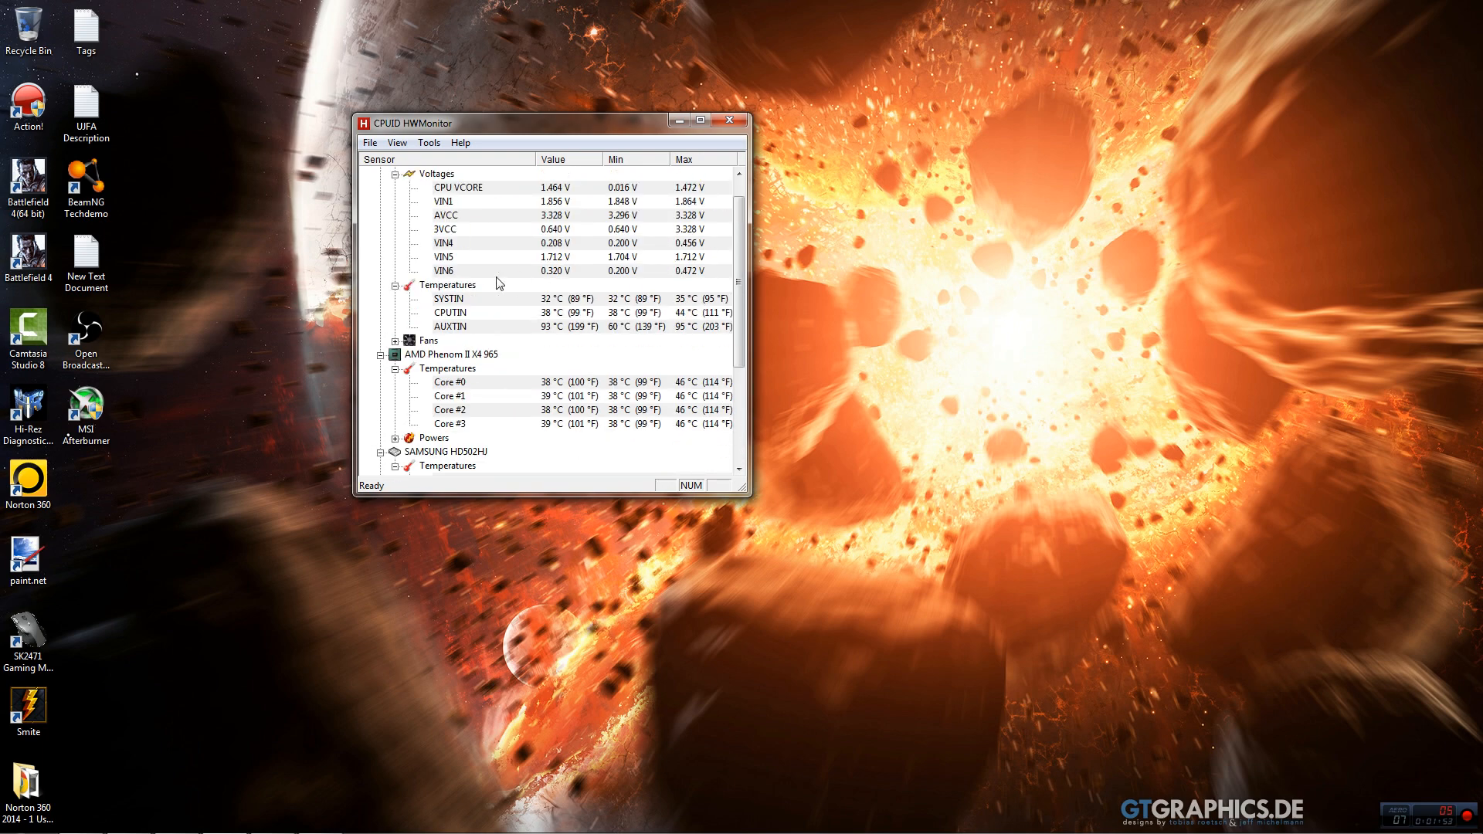
Scroll down to the ST1000DM003 drive temperatures and the Radeon R9 200 Series entry
{"action": "scroll", "scroll_direction": "down", "scroll_amount": 3}
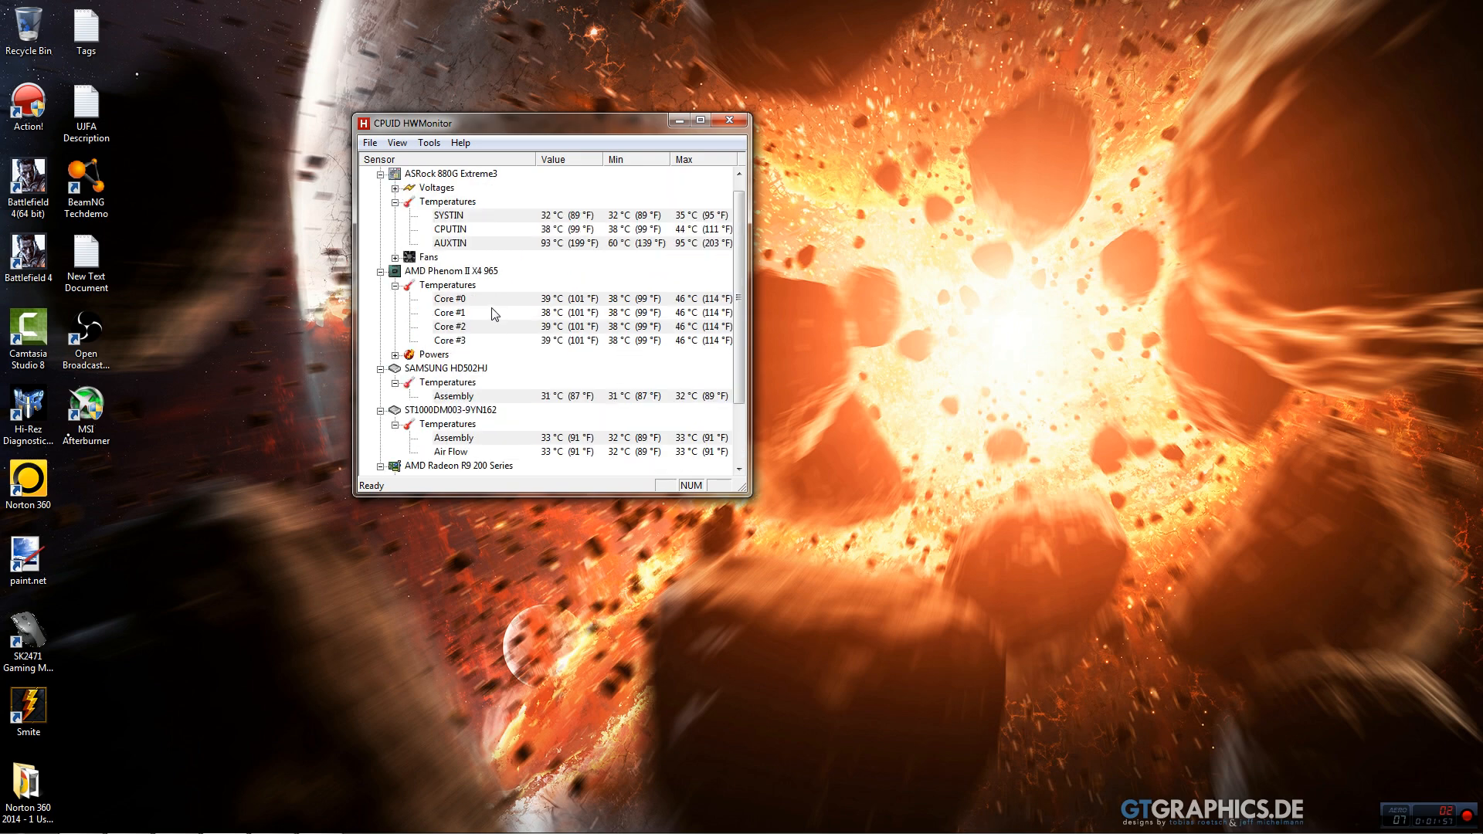
{"action": "mouse_move", "coordinate": [445, 280]}
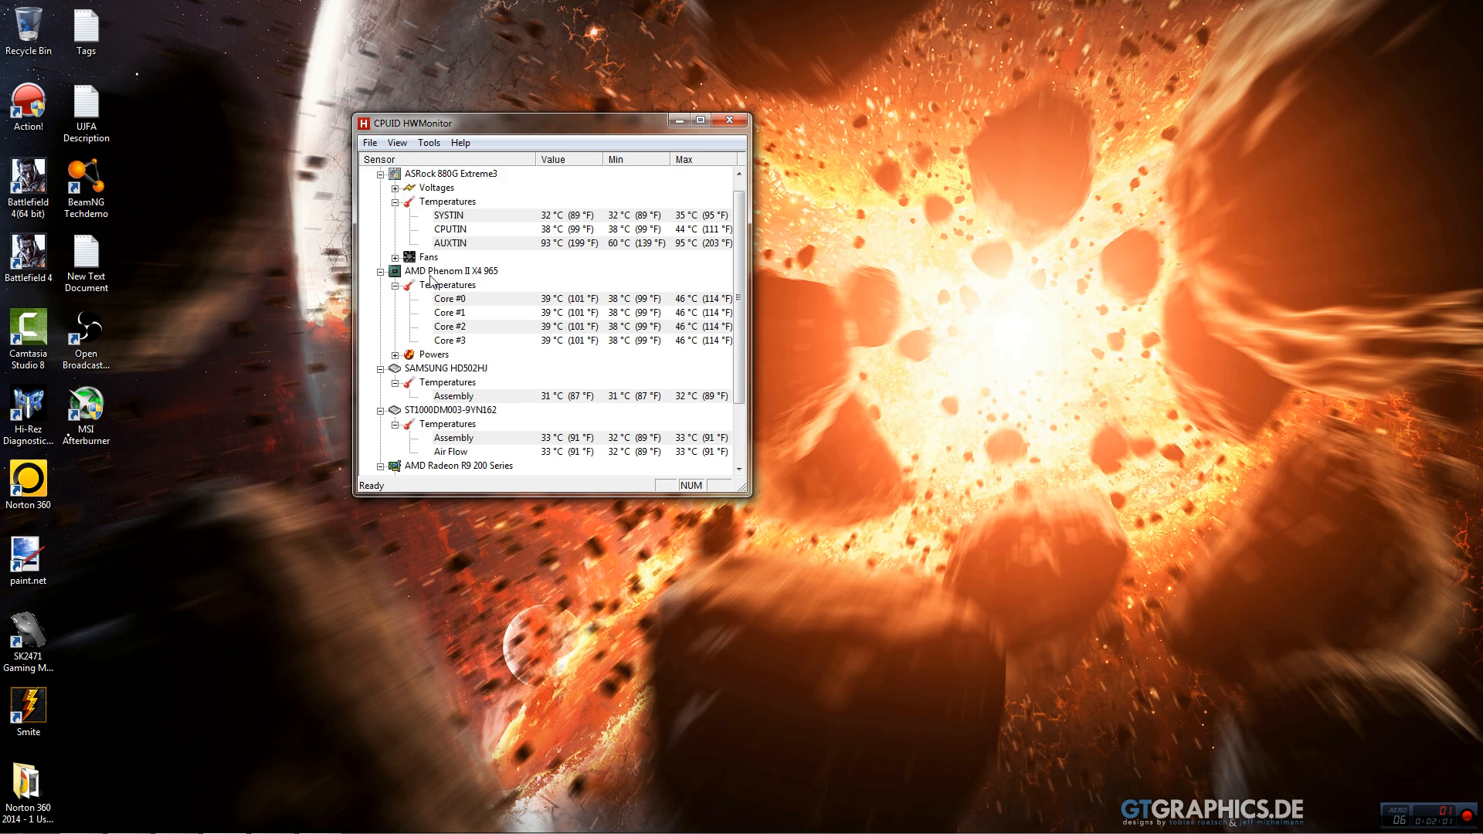
{"action": "mouse_move", "coordinate": [485, 275]}
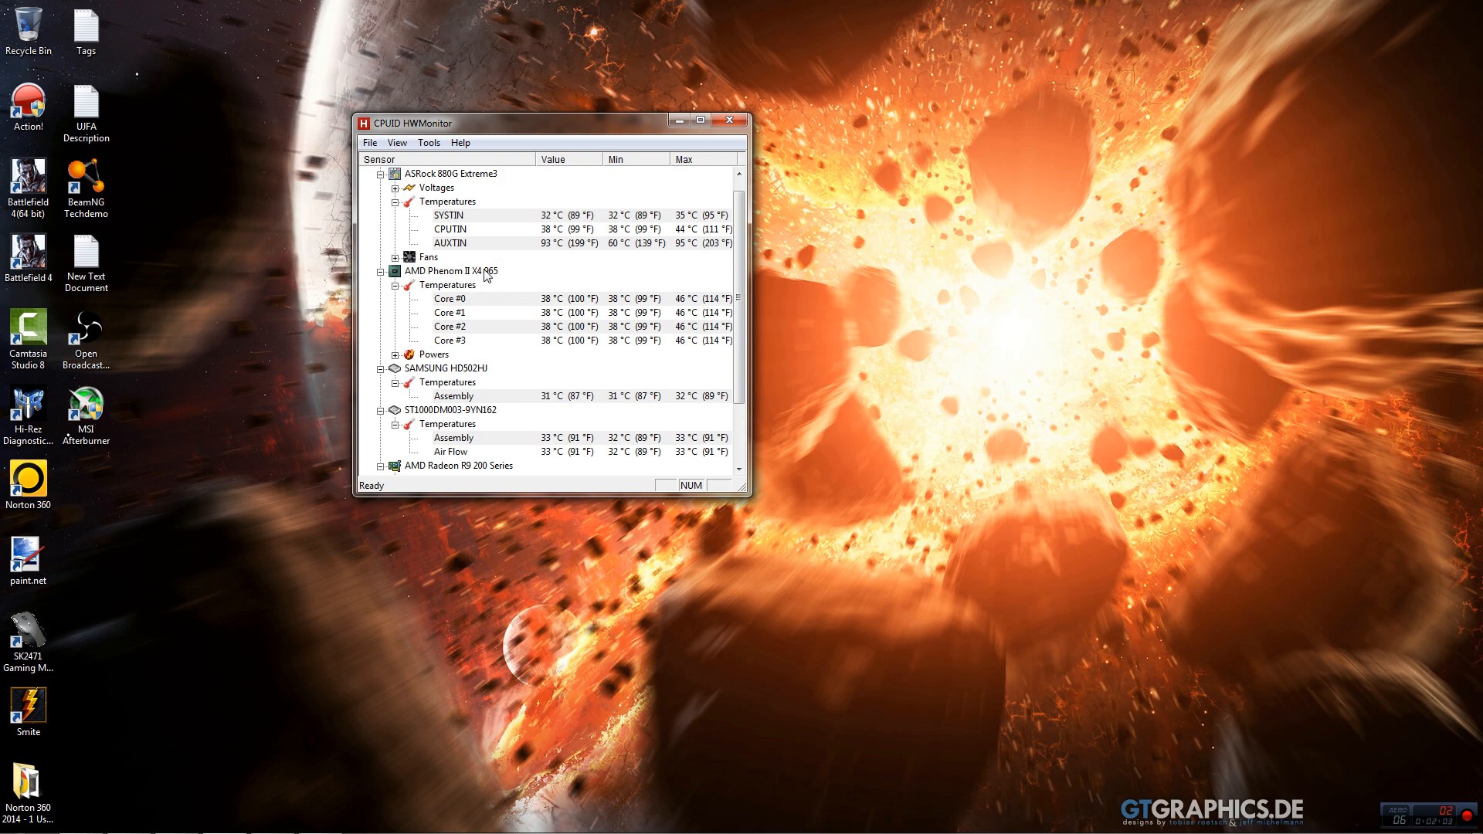
{"action": "mouse_move", "coordinate": [661, 266]}
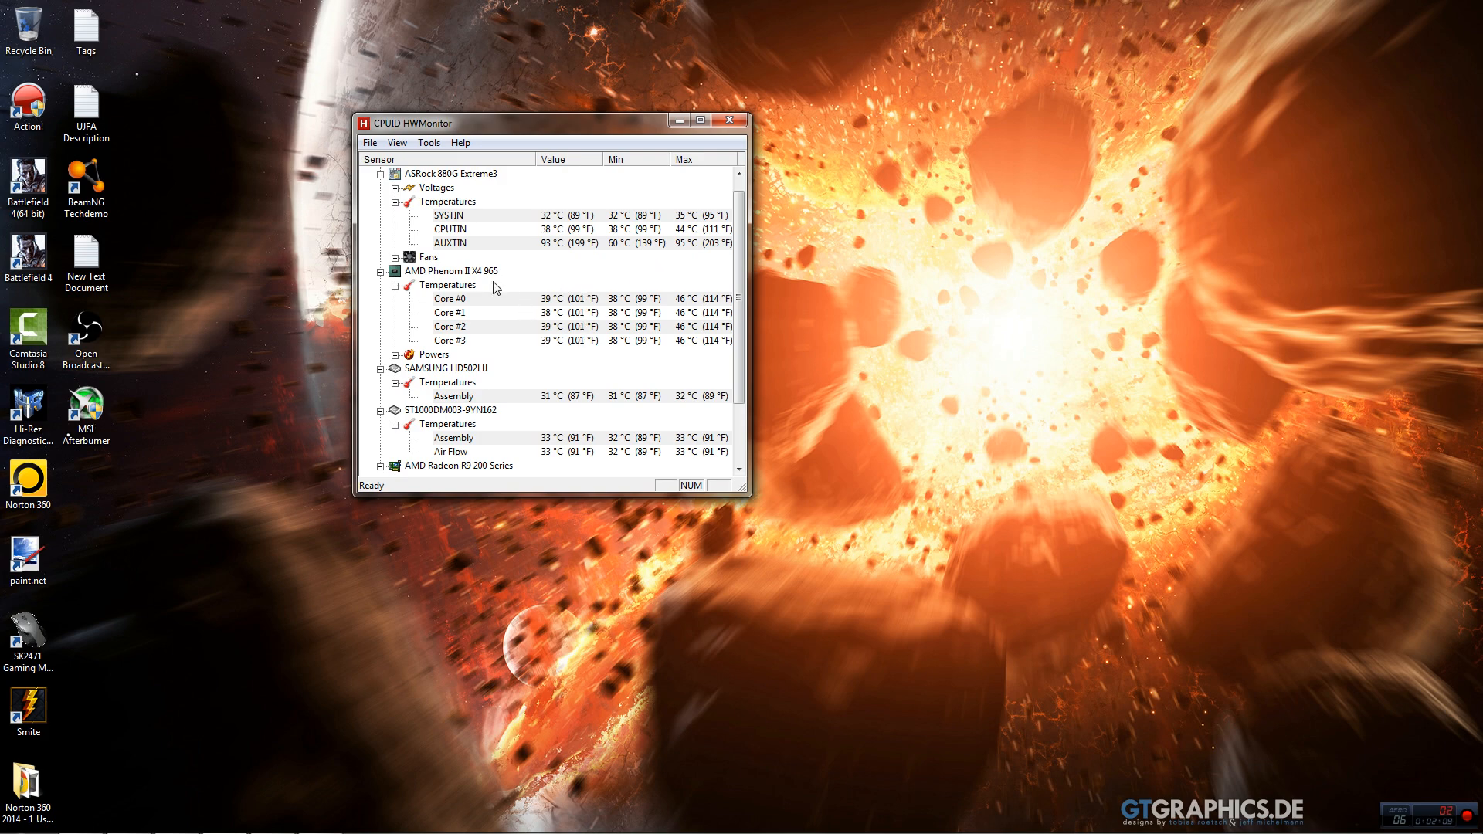
{"action": "mouse_move", "coordinate": [579, 374]}
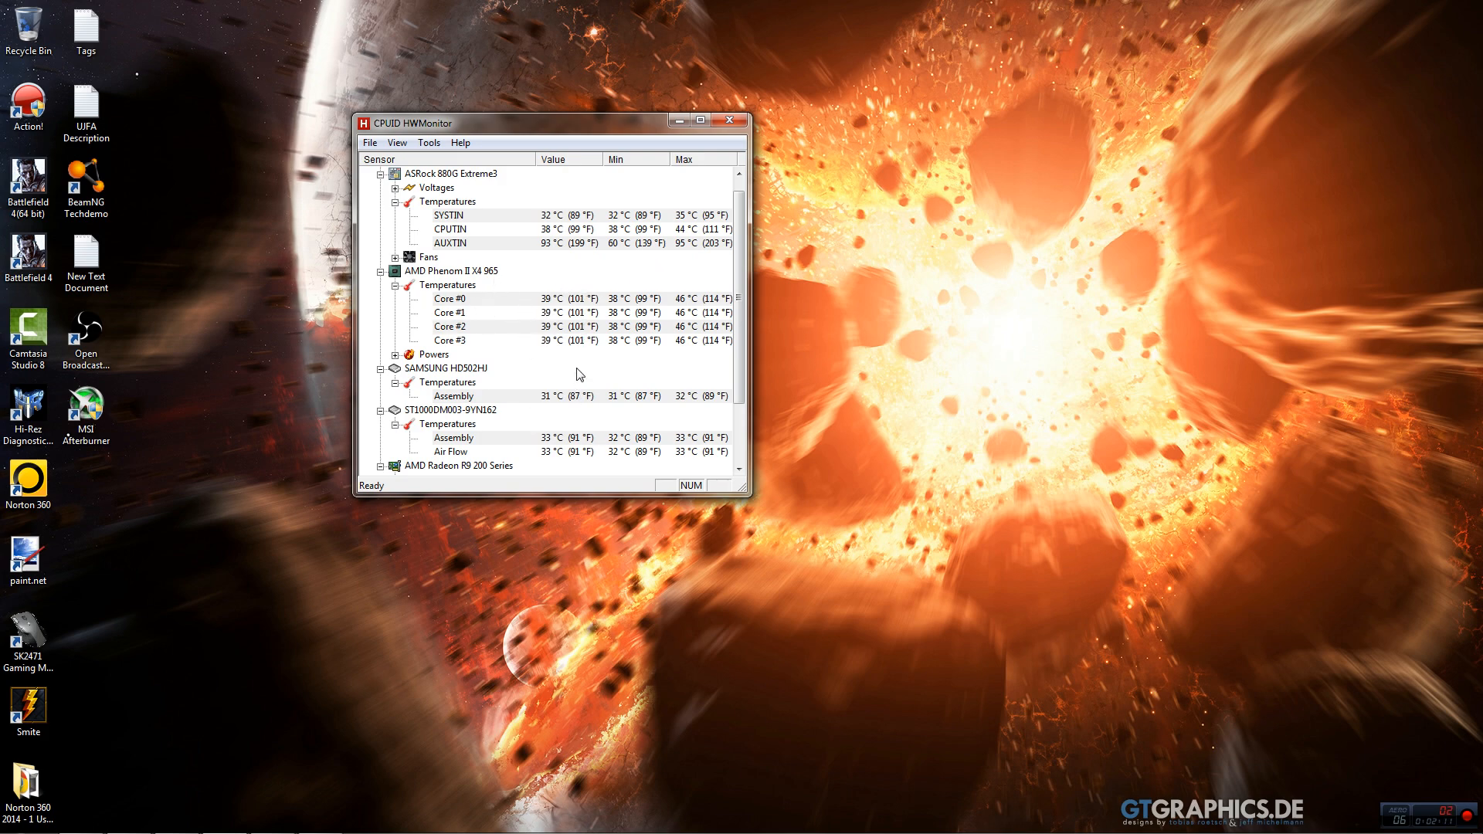
{"action": "mouse_move", "coordinate": [504, 318]}
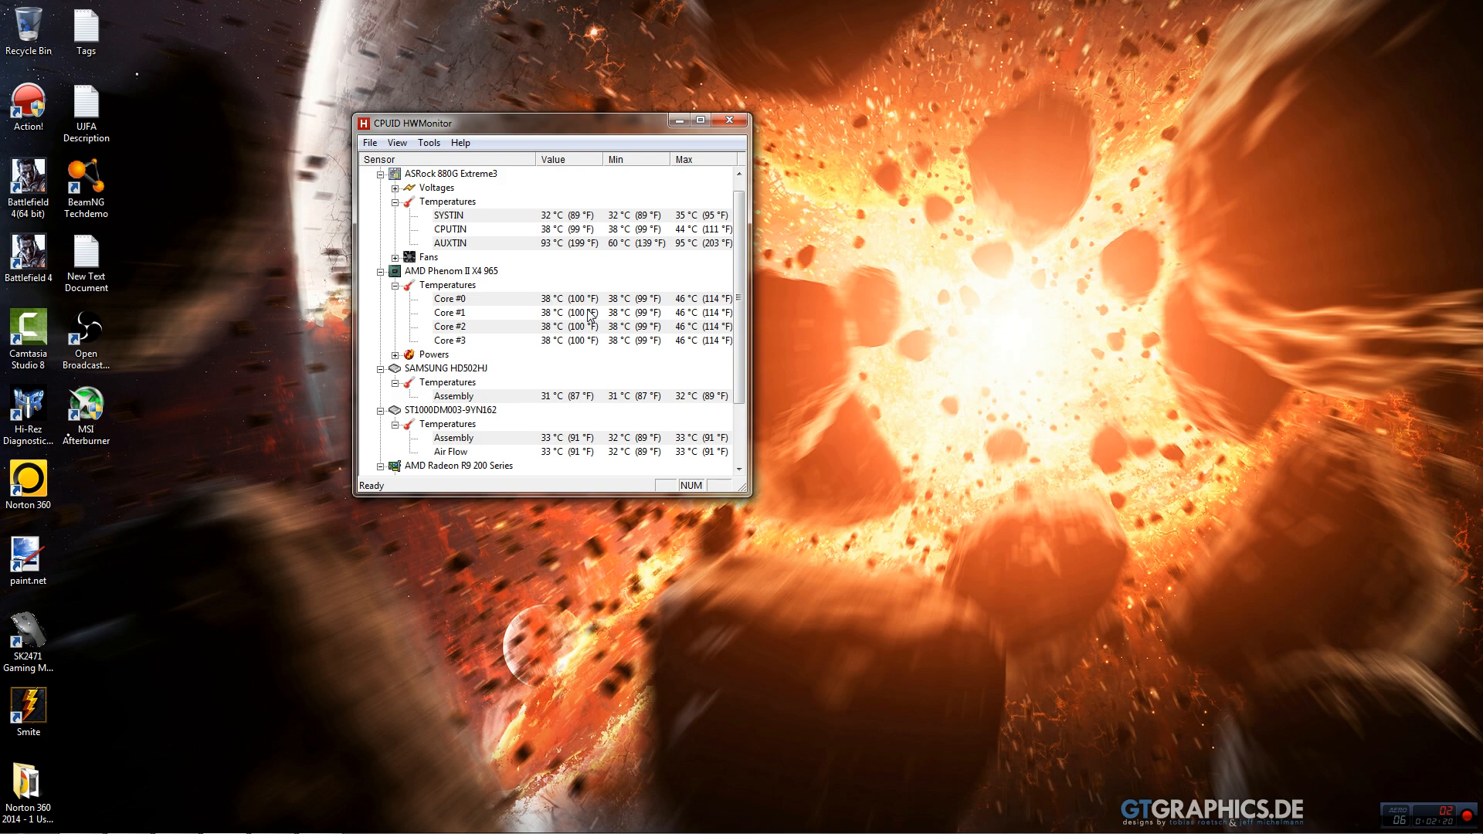
{"action": "mouse_move", "coordinate": [563, 173]}
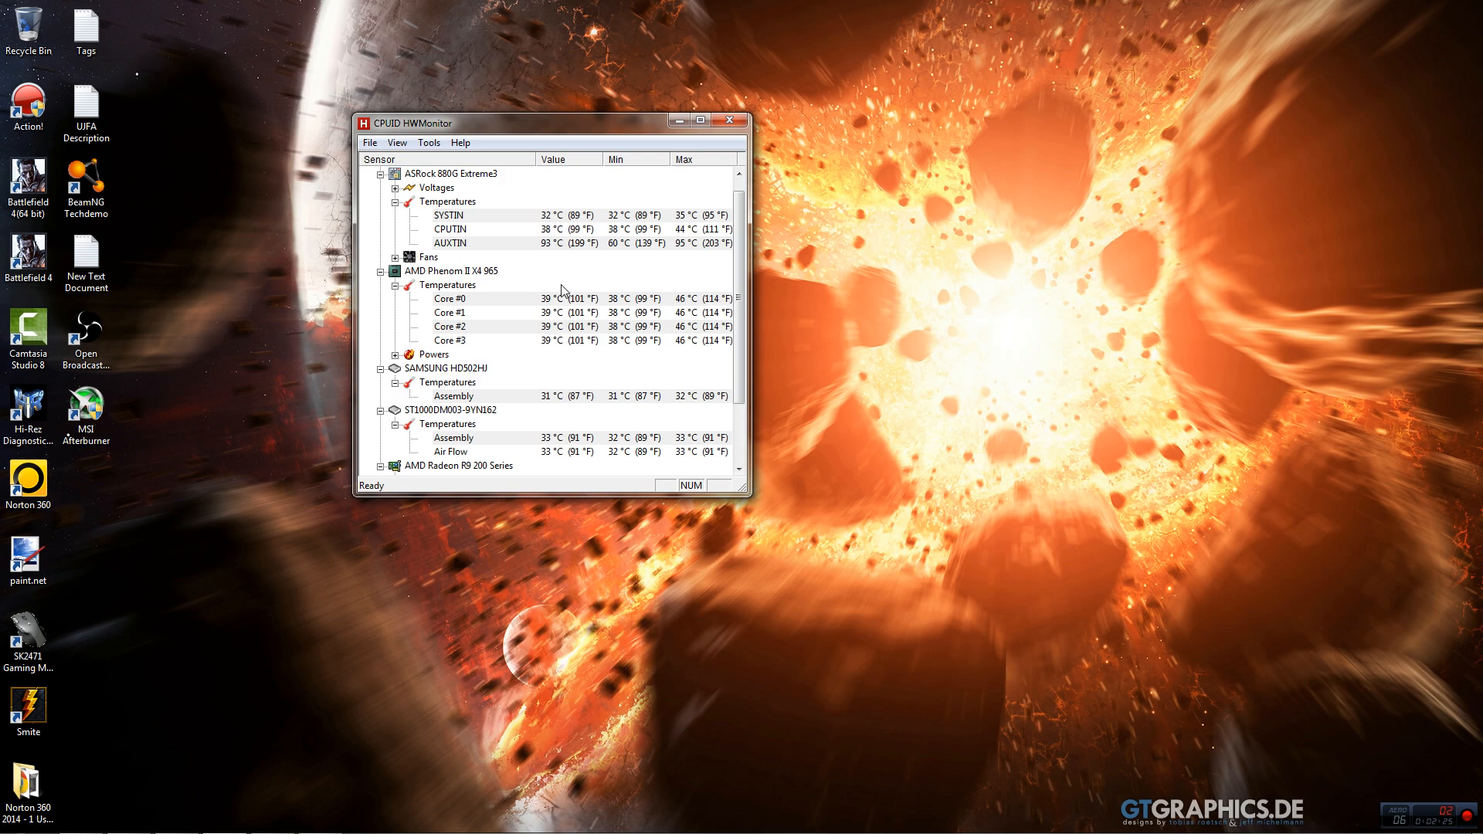
{"action": "mouse_move", "coordinate": [621, 253]}
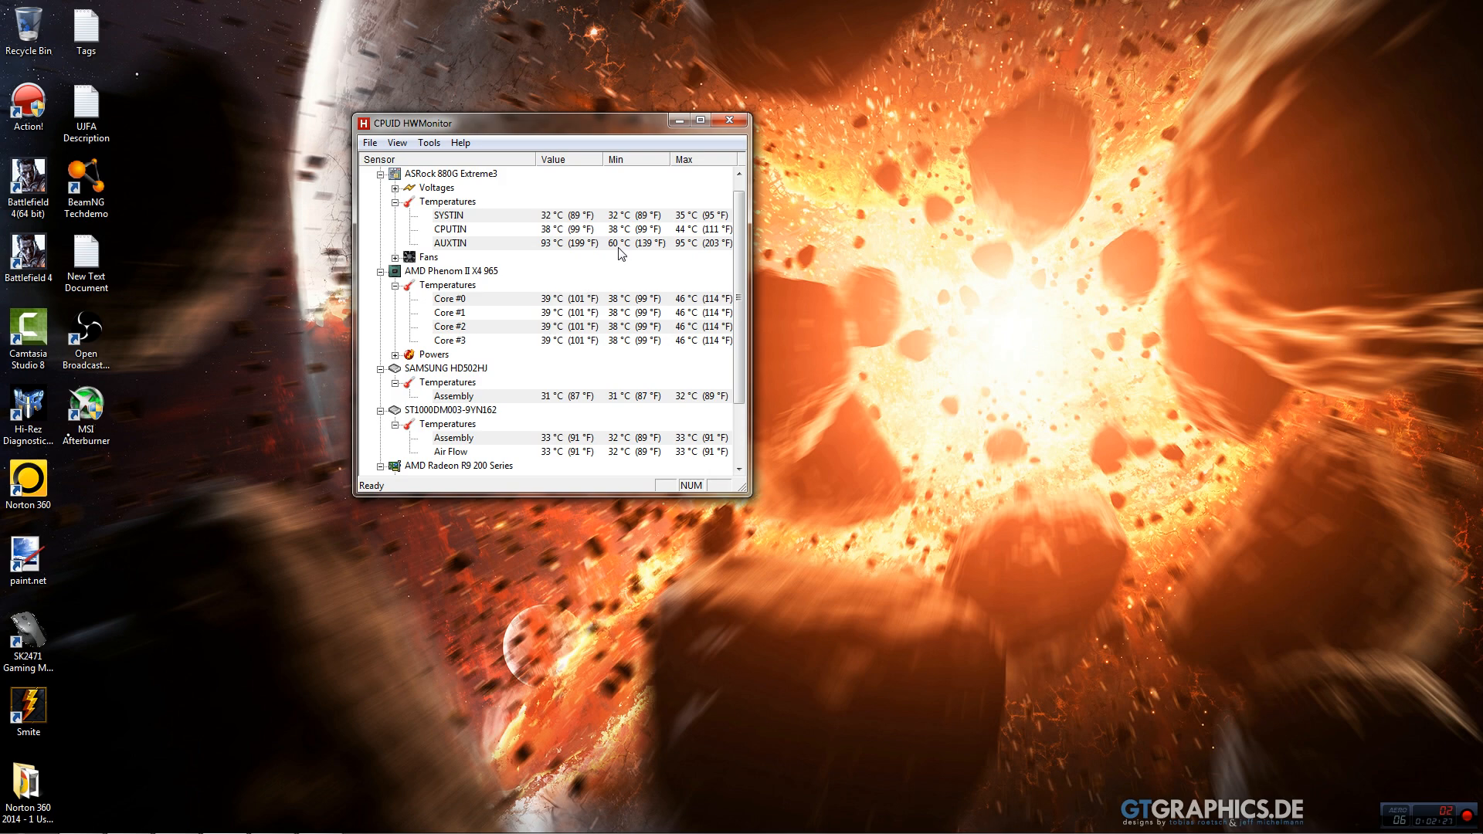
{"action": "mouse_move", "coordinate": [633, 314]}
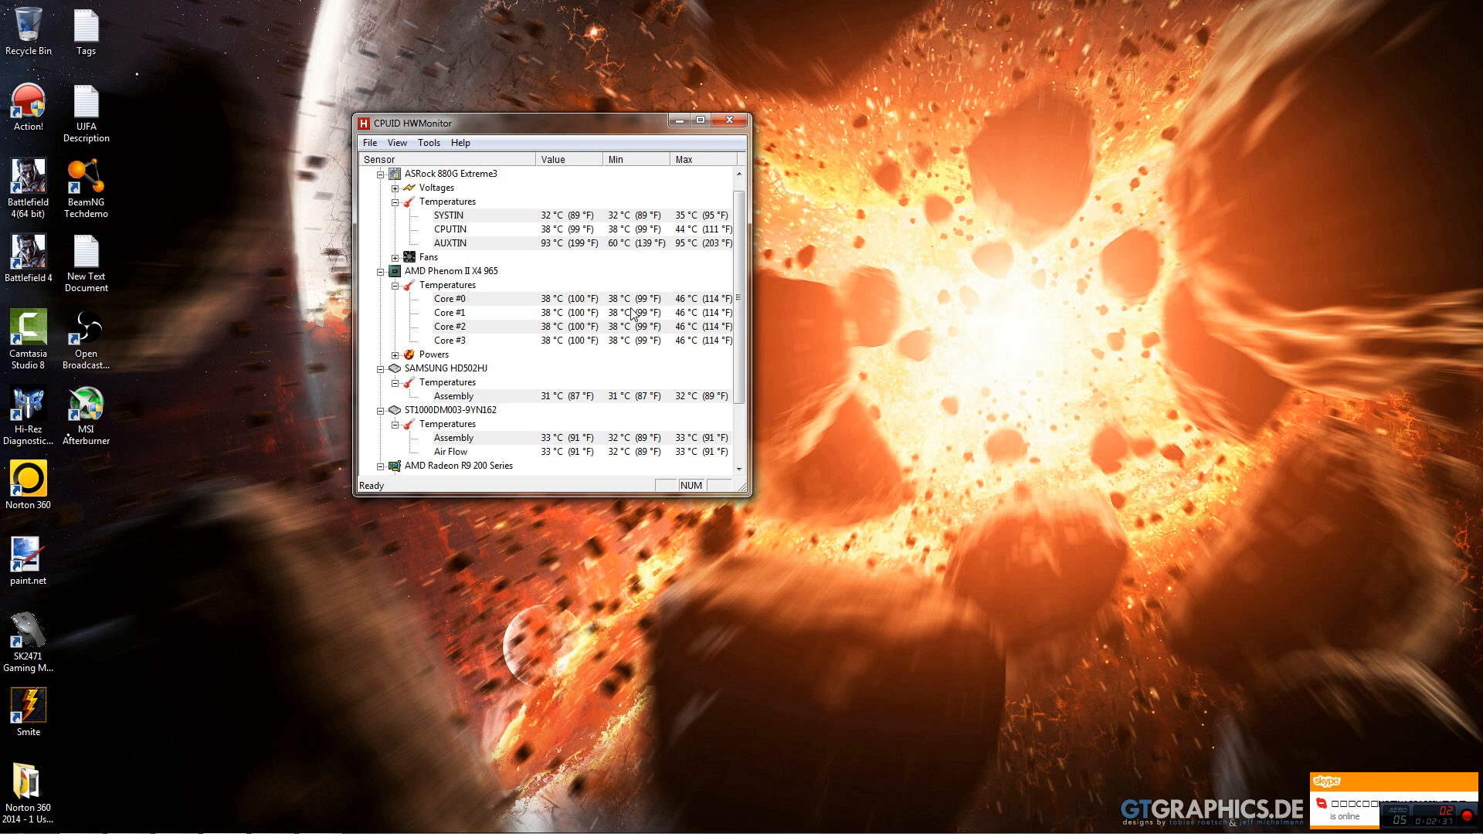
{"action": "mouse_move", "coordinate": [704, 326]}
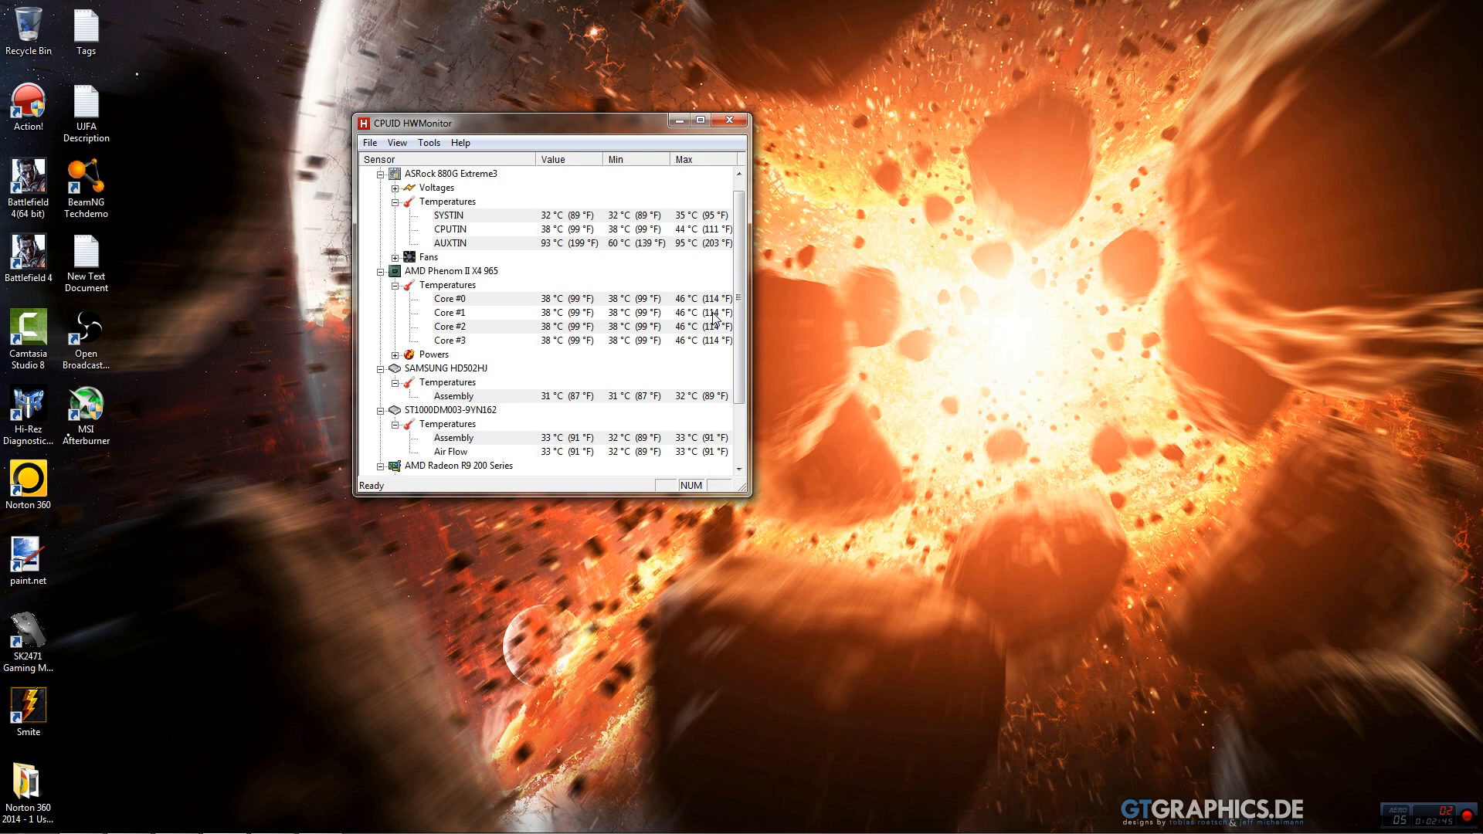
{"action": "mouse_move", "coordinate": [536, 333]}
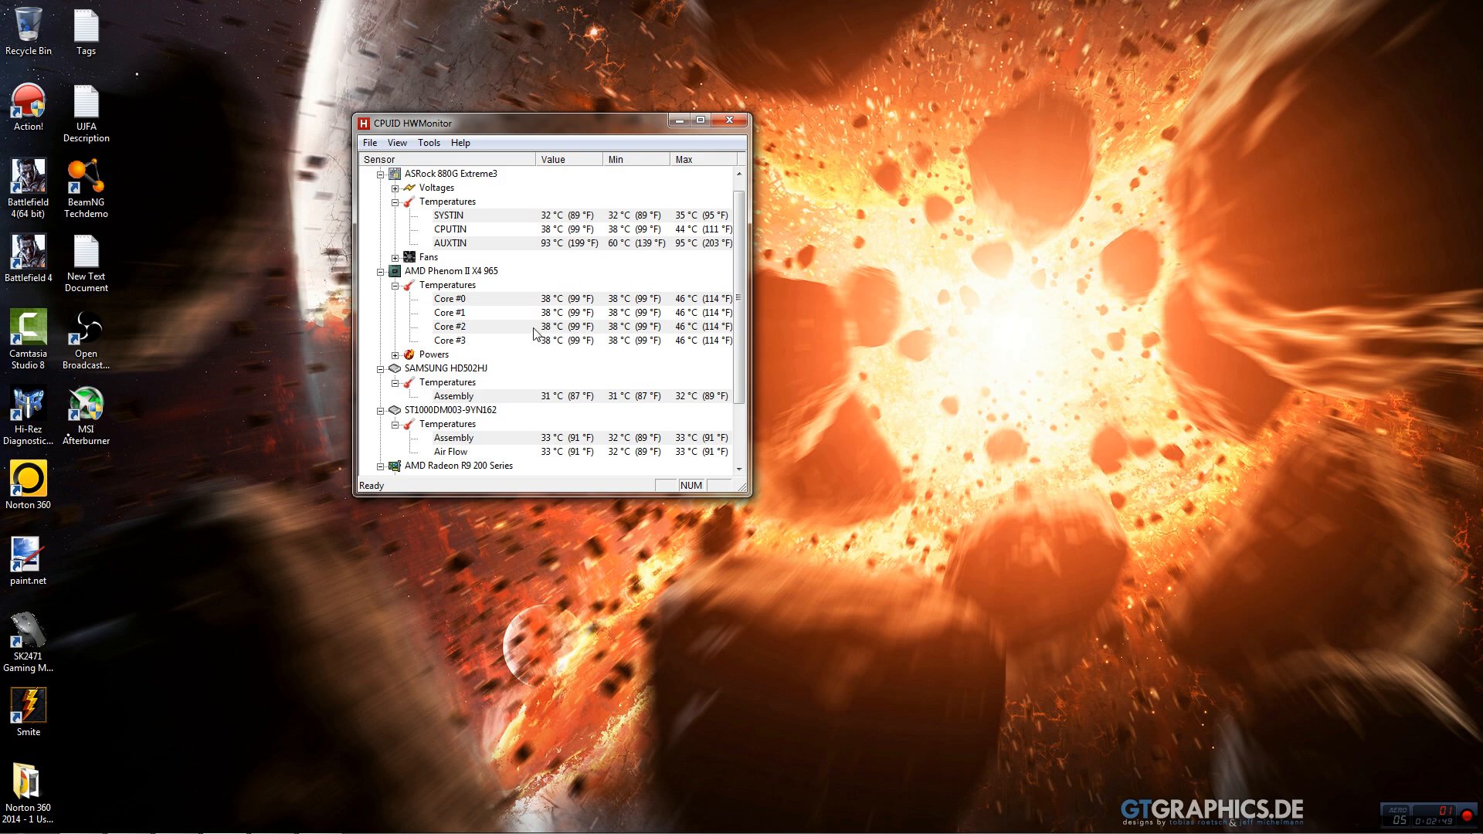
Collapse the hard drive node and the Radeon R9 200 Series temperature readings
{"action": "scroll", "scroll_direction": "down", "scroll_amount": 3}
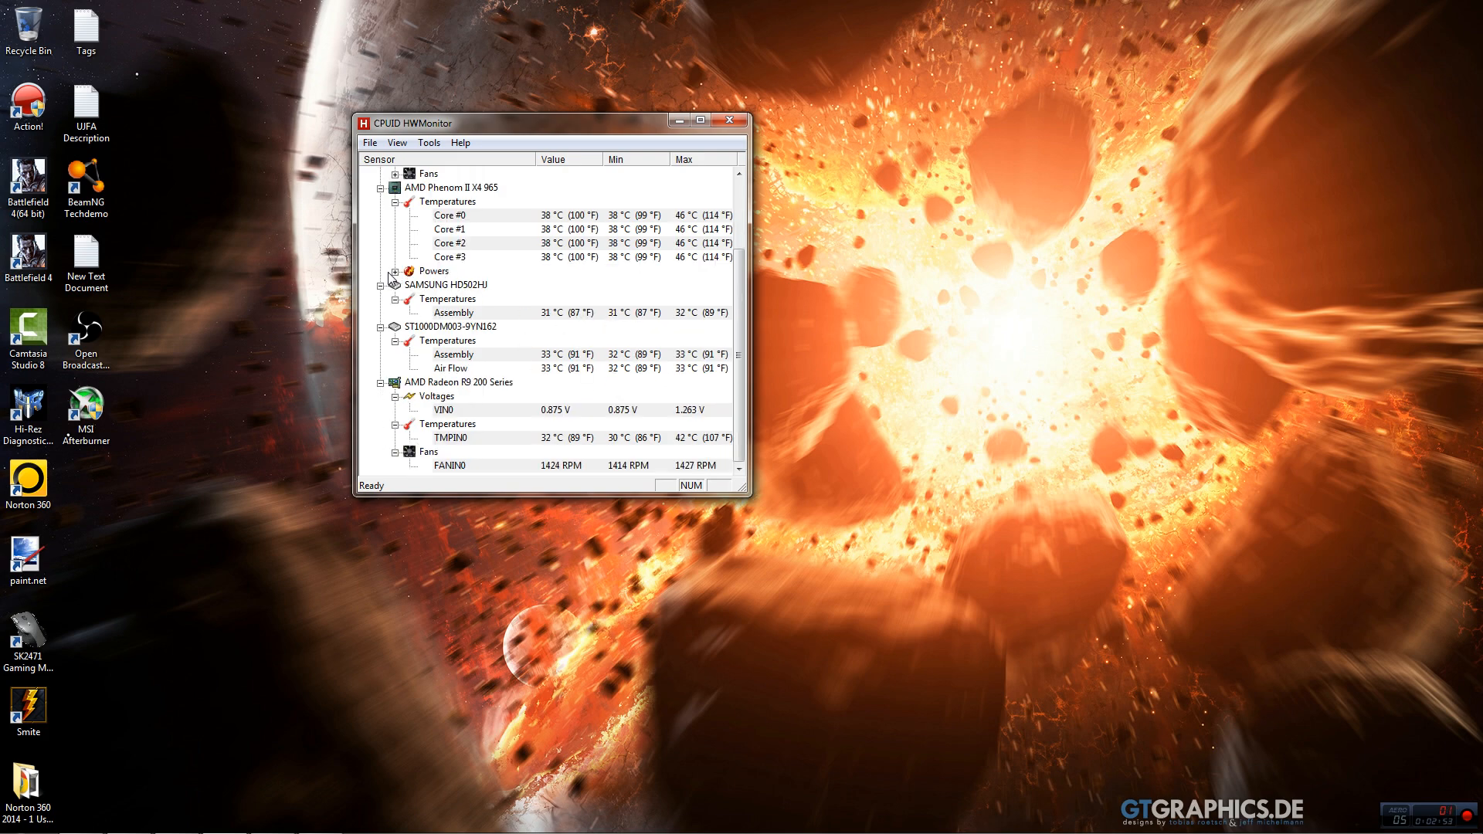
{"action": "left_click", "coordinate": [395, 270]}
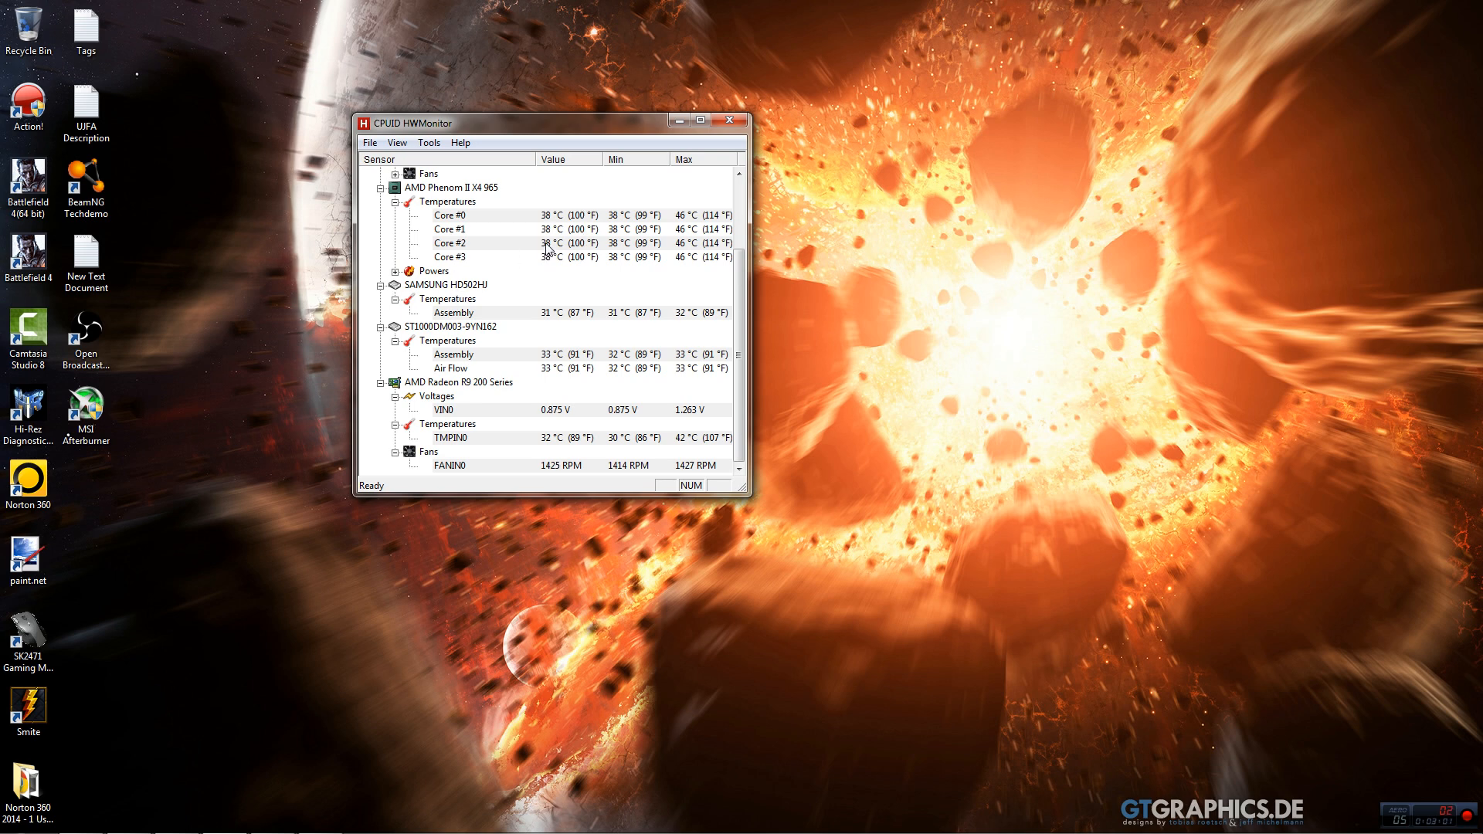
{"action": "mouse_move", "coordinate": [512, 334]}
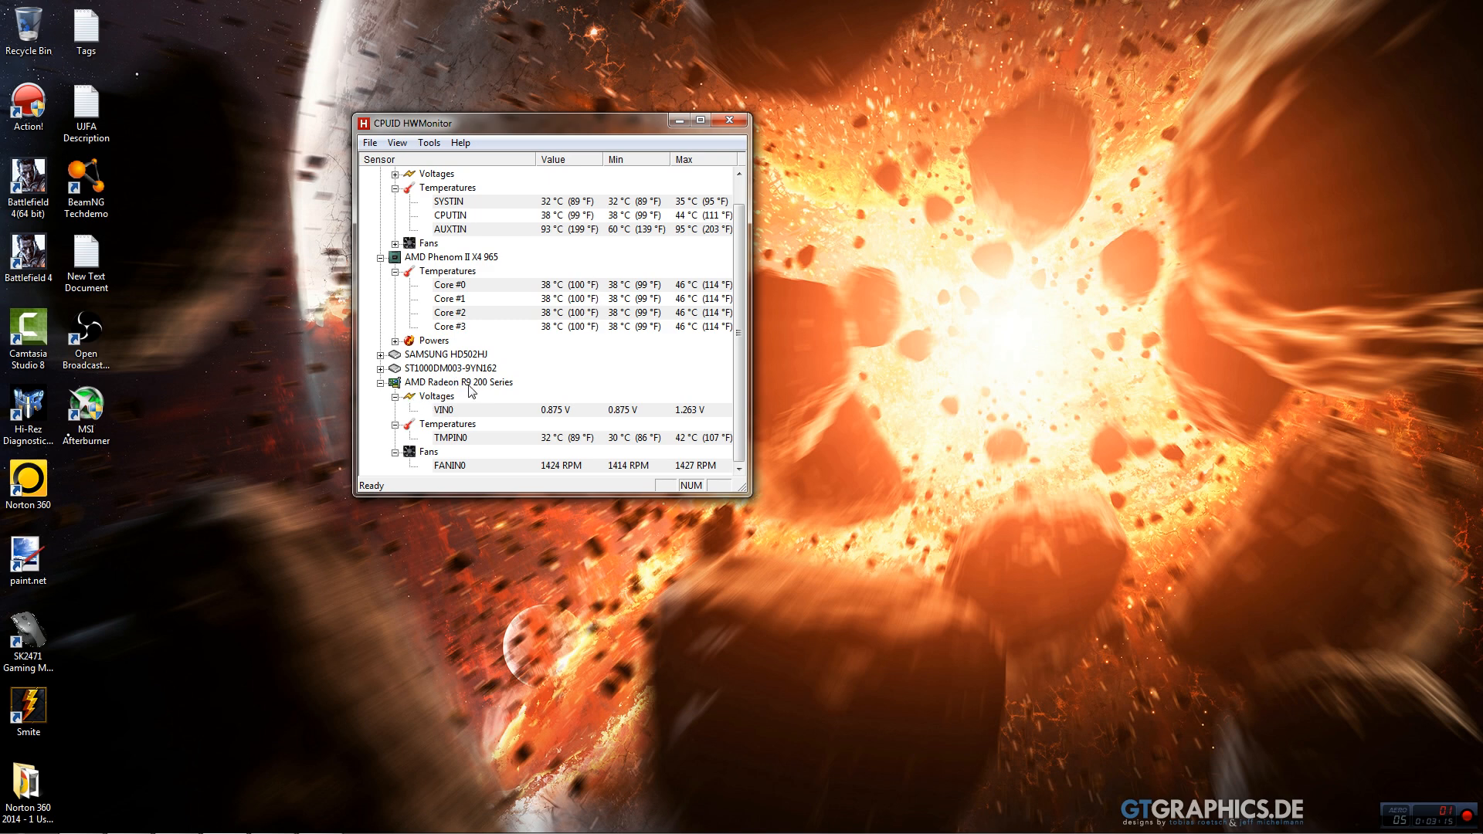
{"action": "mouse_move", "coordinate": [482, 304]}
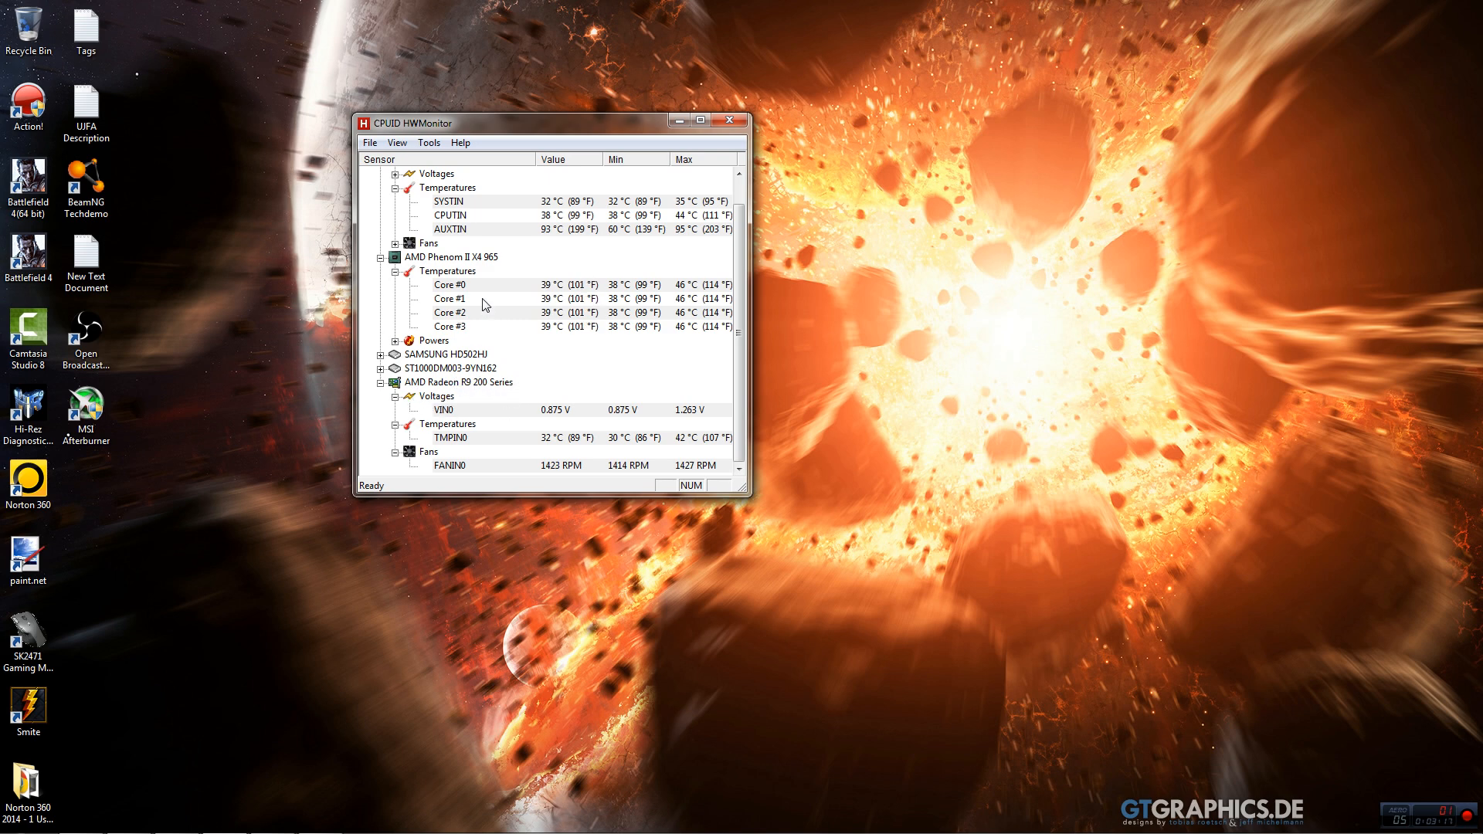
{"action": "mouse_move", "coordinate": [311, 367]}
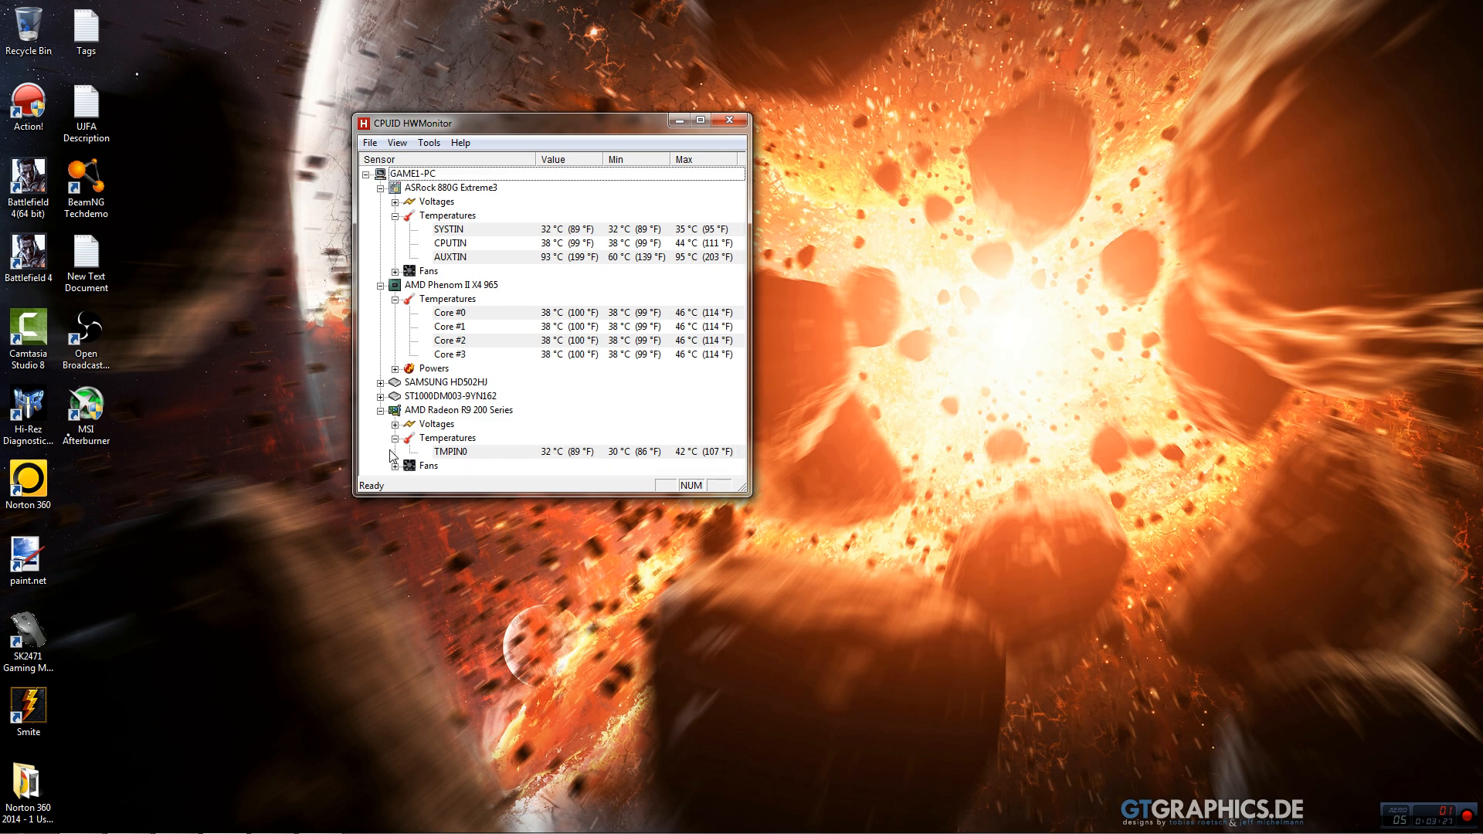
{"action": "left_click", "coordinate": [397, 437]}
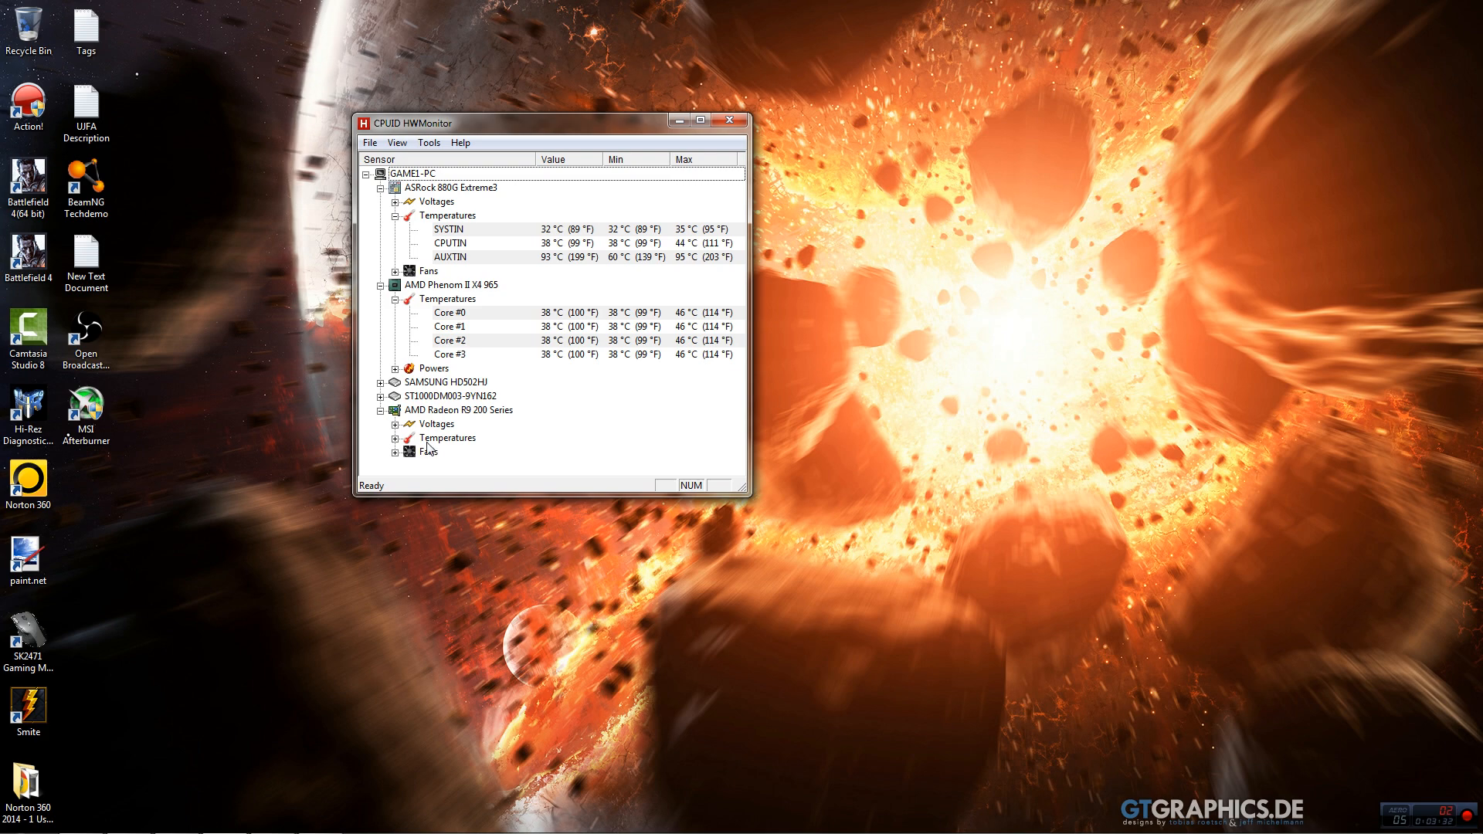
{"action": "mouse_move", "coordinate": [217, 777]}
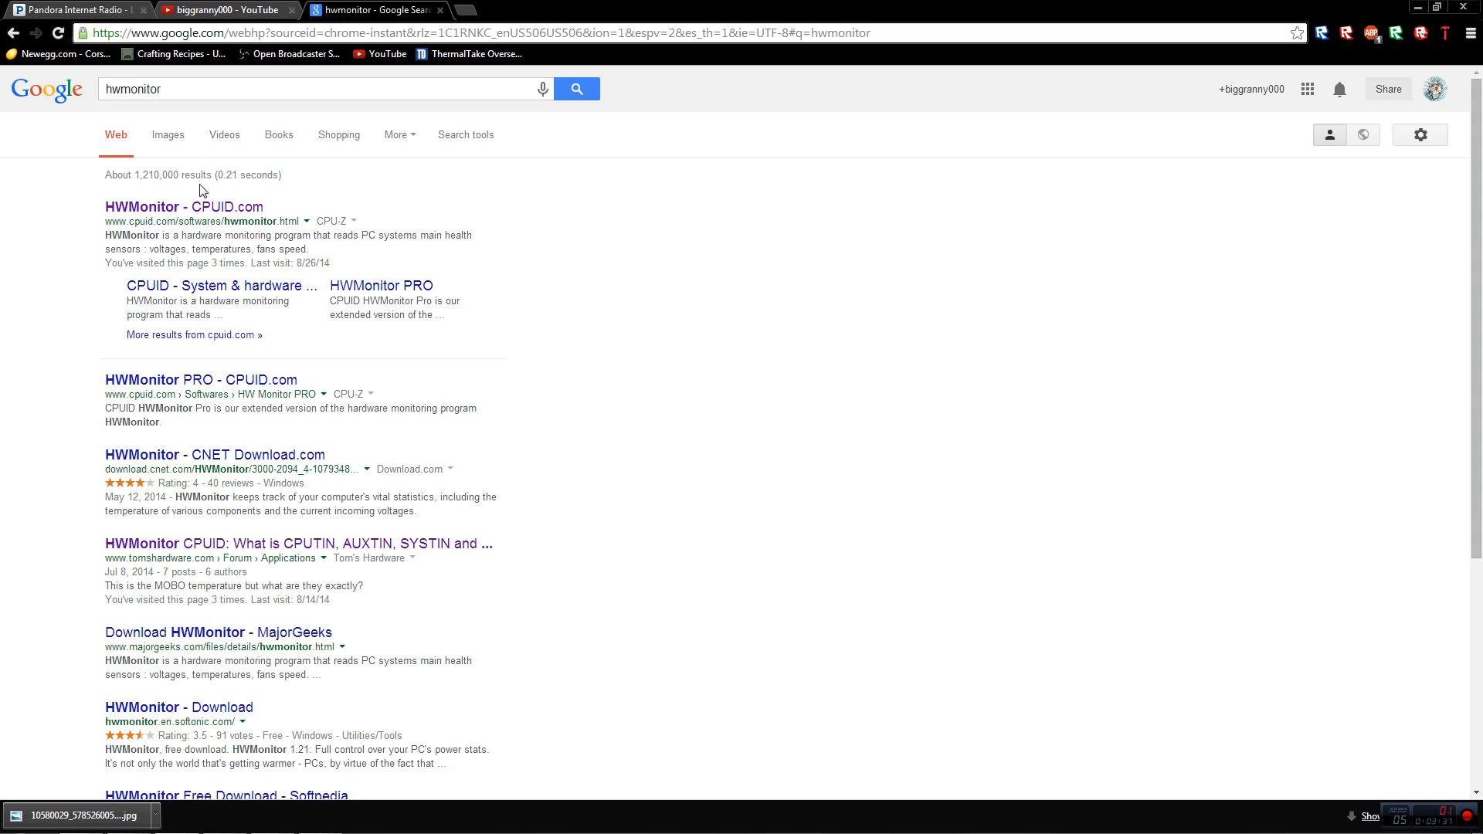
Open the 'HWMonitor - CPUID.com' result from the hwmonitor Google search
{"action": "left_click", "coordinate": [184, 206]}
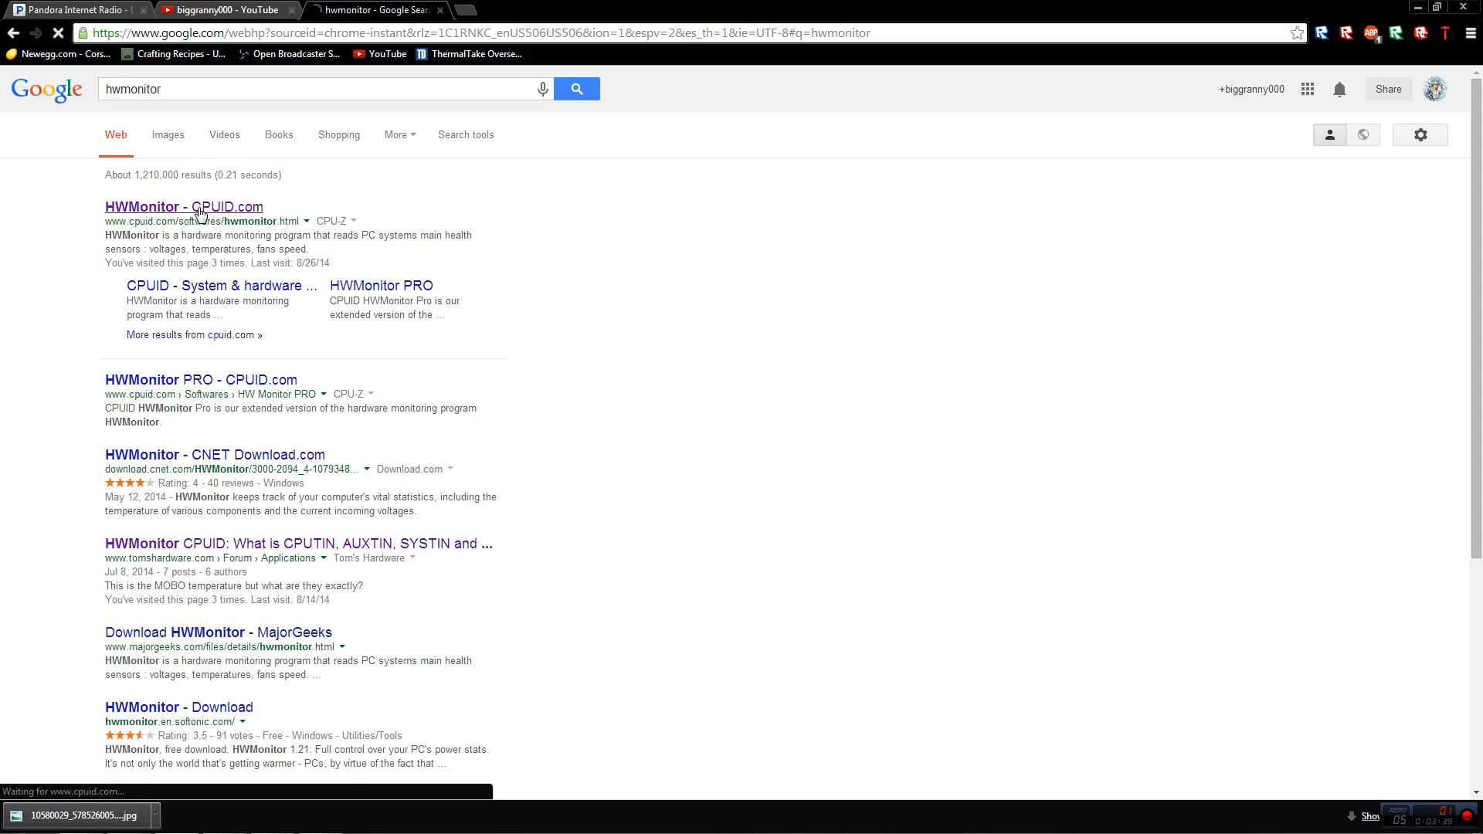
{"action": "left_click", "coordinate": [184, 207]}
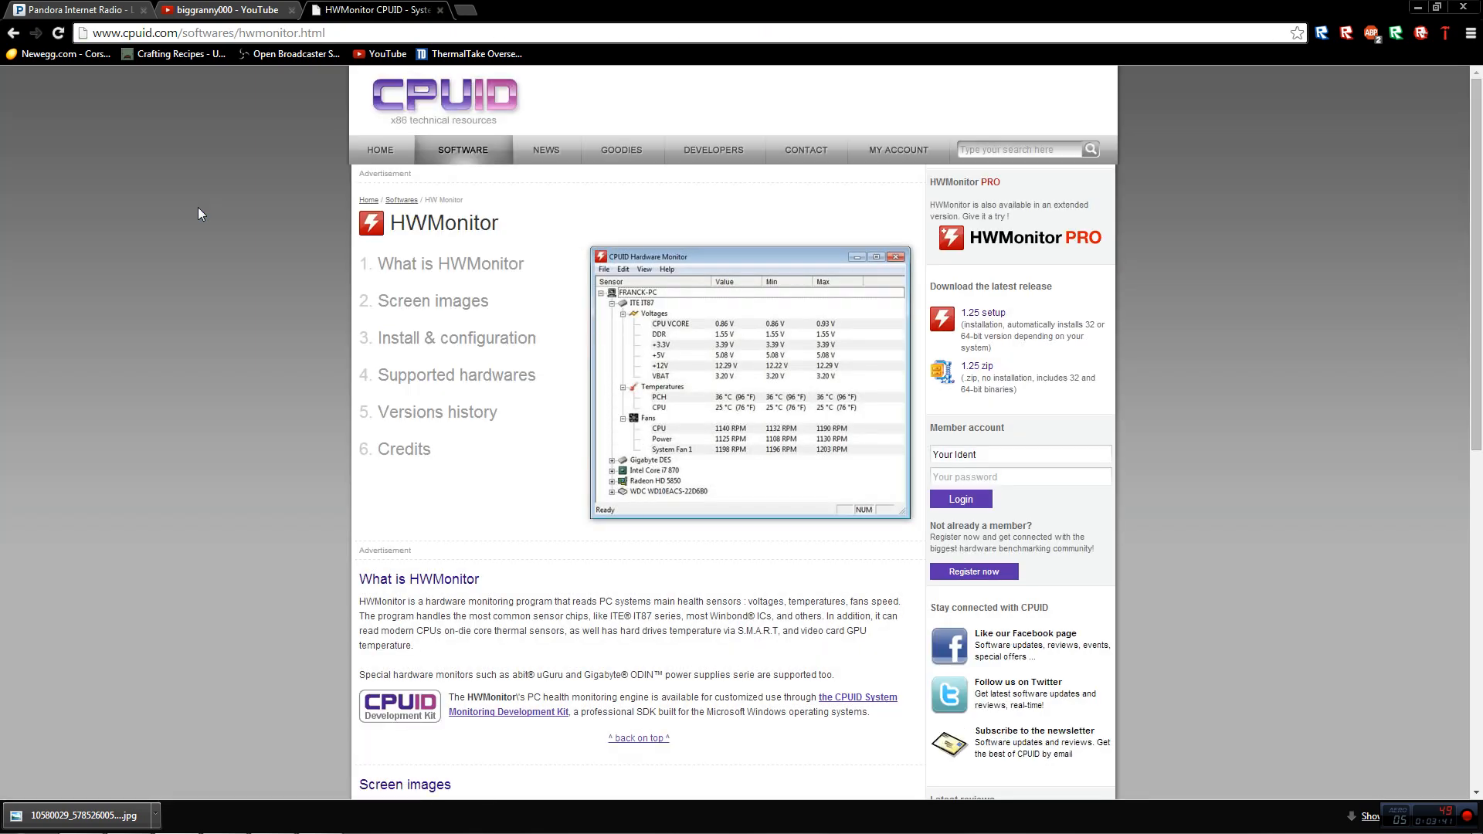
{"action": "mouse_move", "coordinate": [463, 130]}
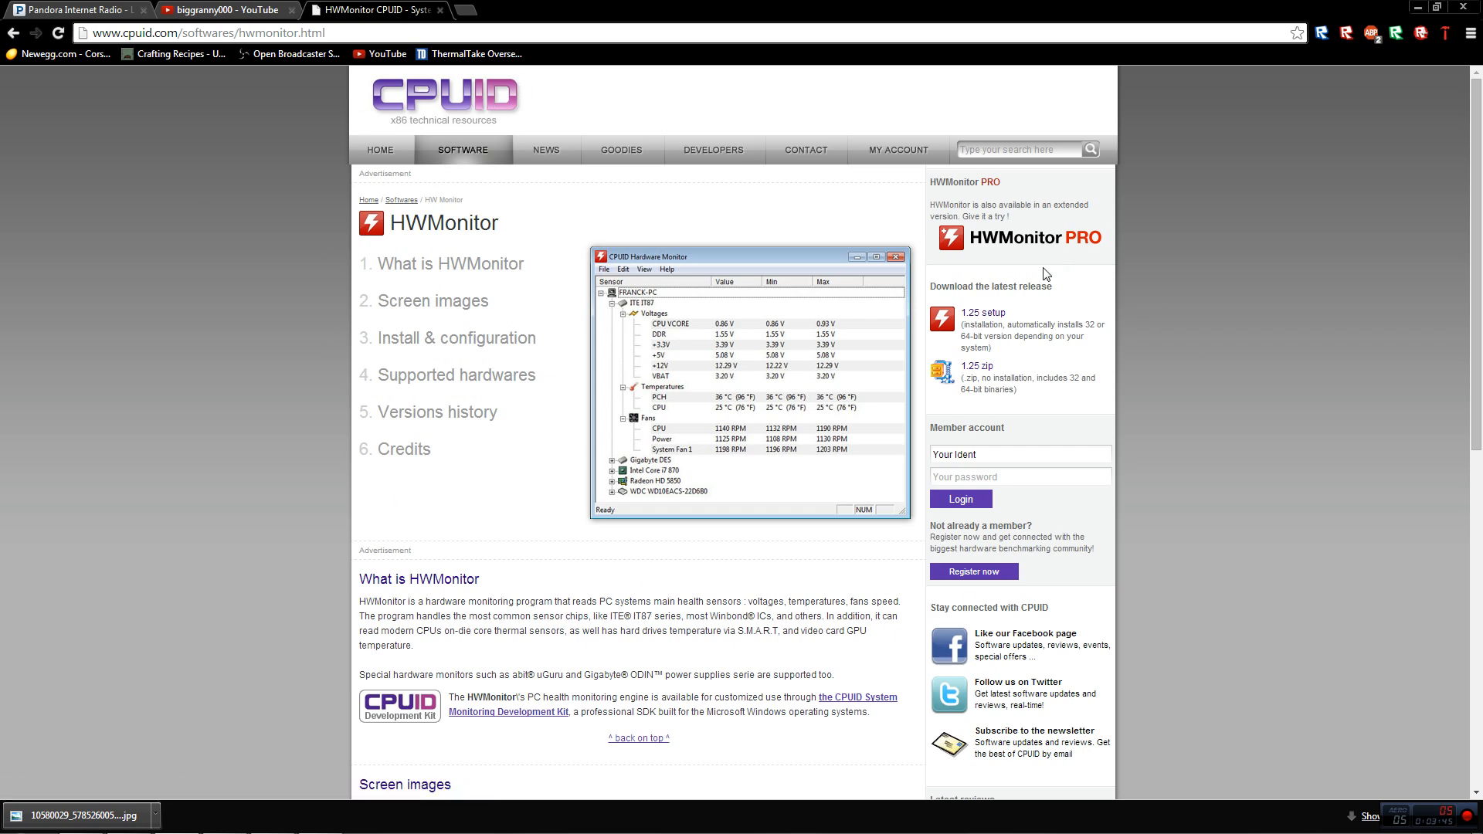
{"action": "scroll", "scroll_direction": "down", "scroll_amount": 3}
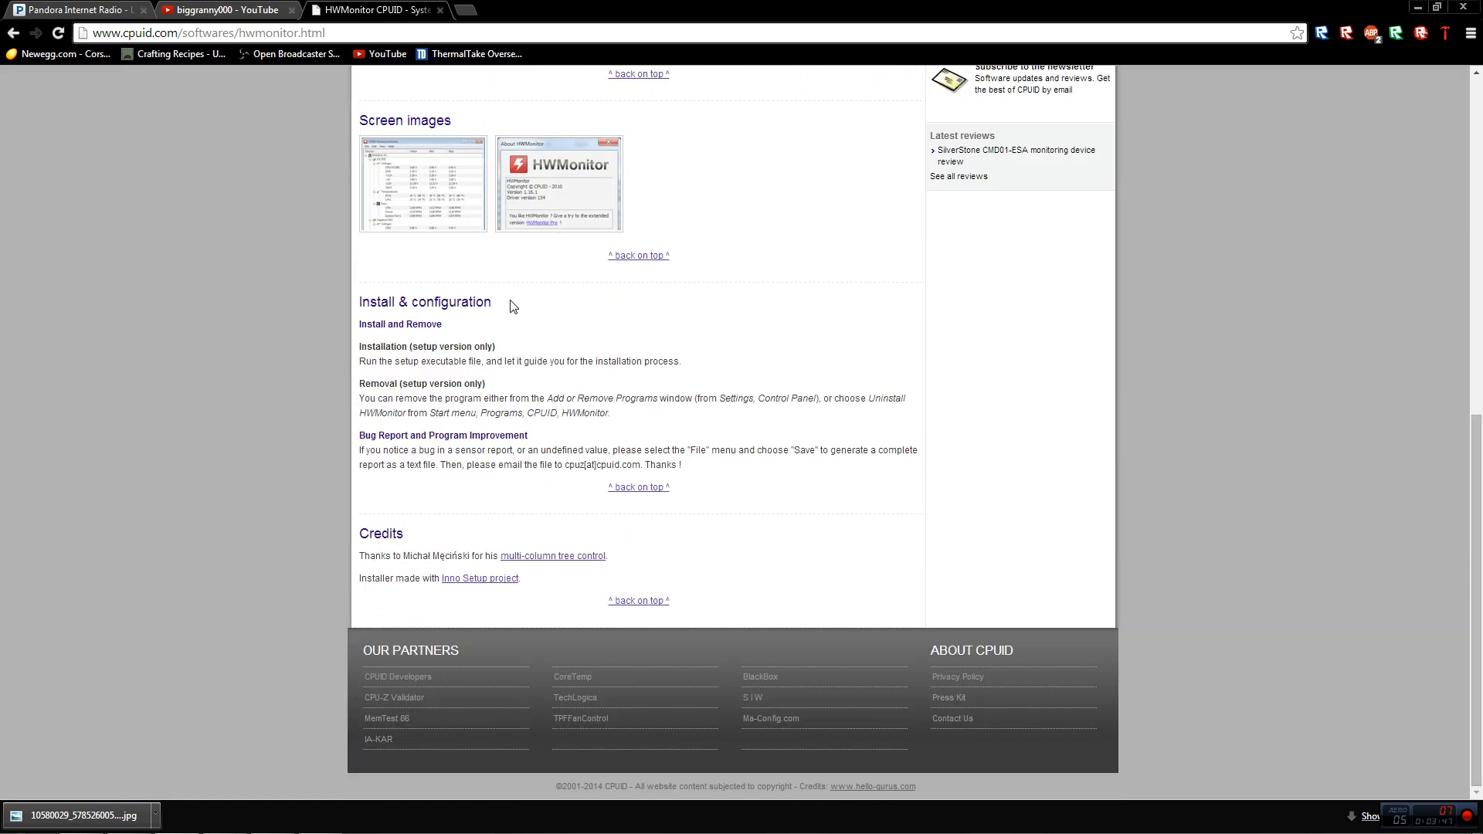
{"action": "scroll", "scroll_direction": "up", "scroll_amount": 3}
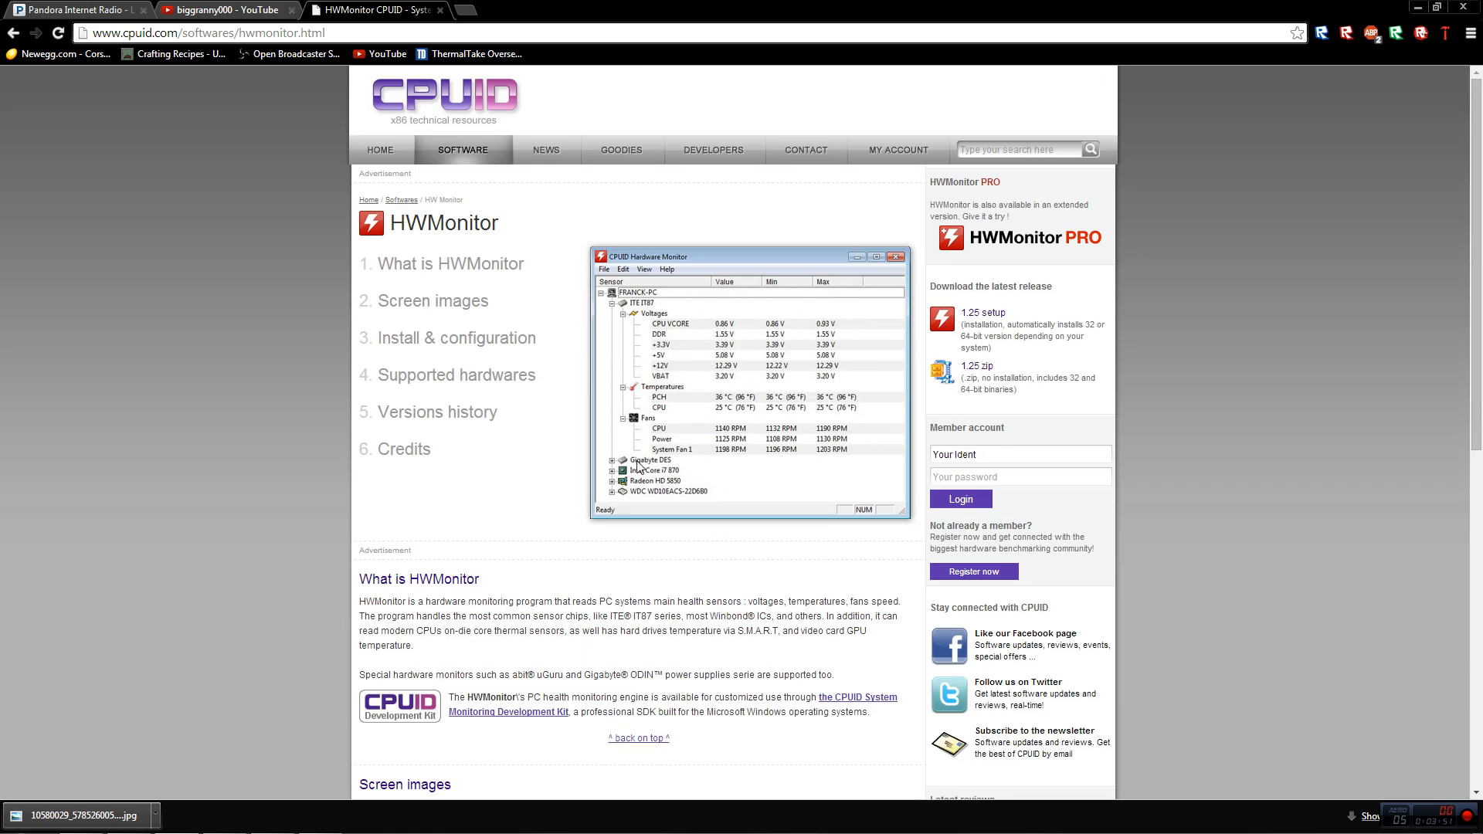
{"action": "mouse_move", "coordinate": [1270, 391]}
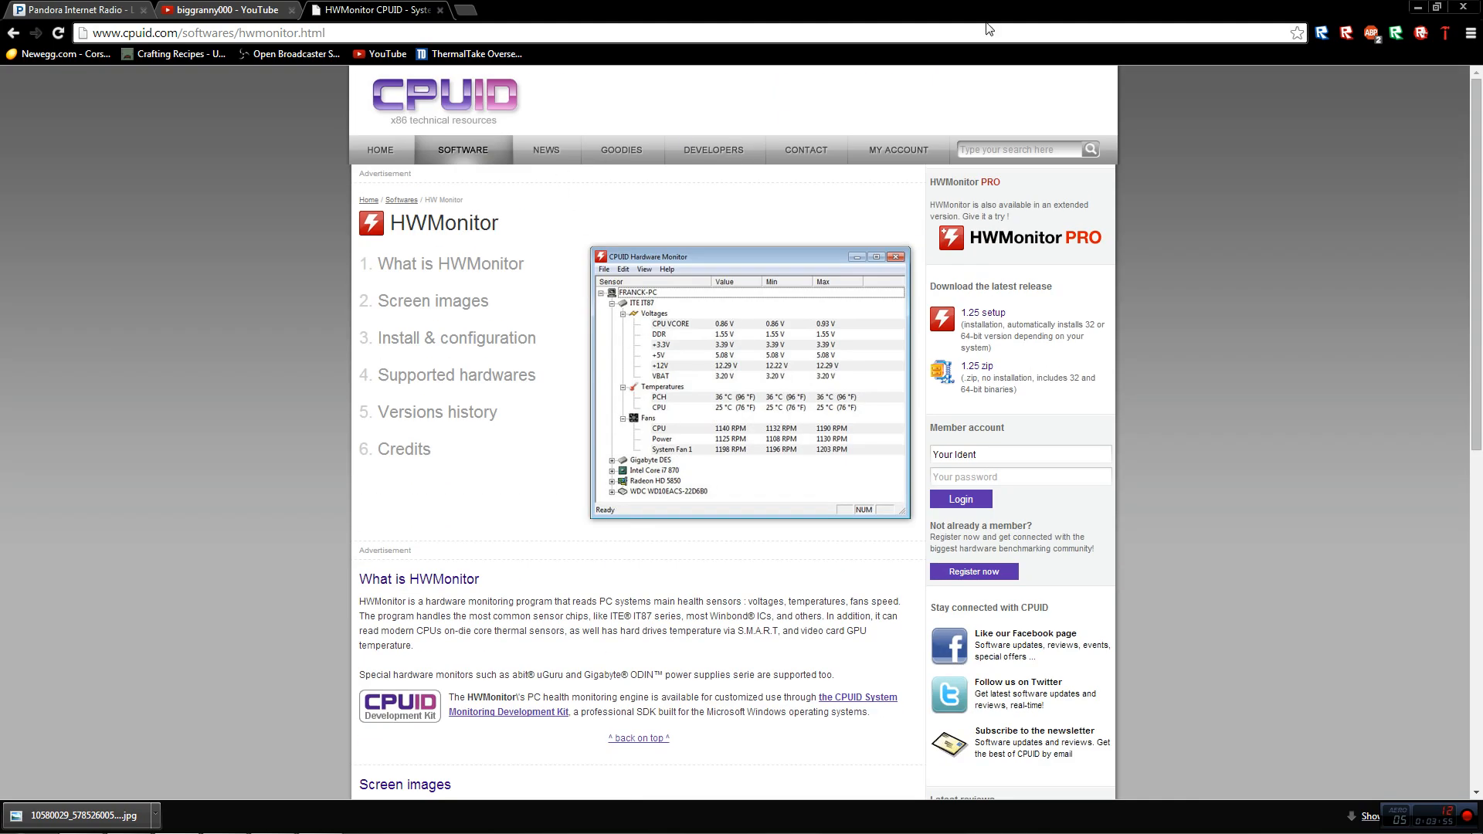
{"action": "mouse_move", "coordinate": [420, 472]}
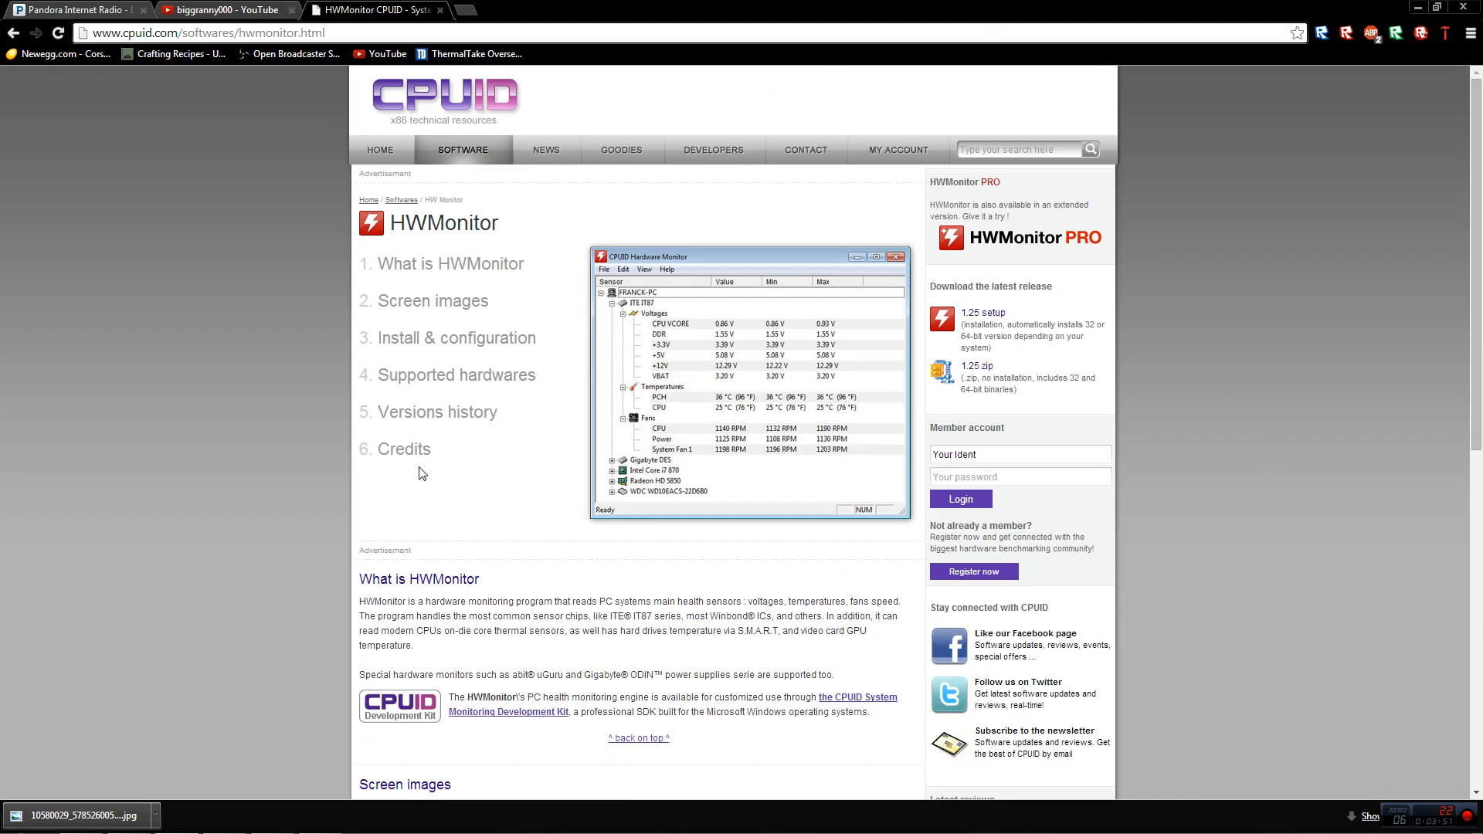
{"action": "scroll", "scroll_direction": "down", "scroll_amount": 3}
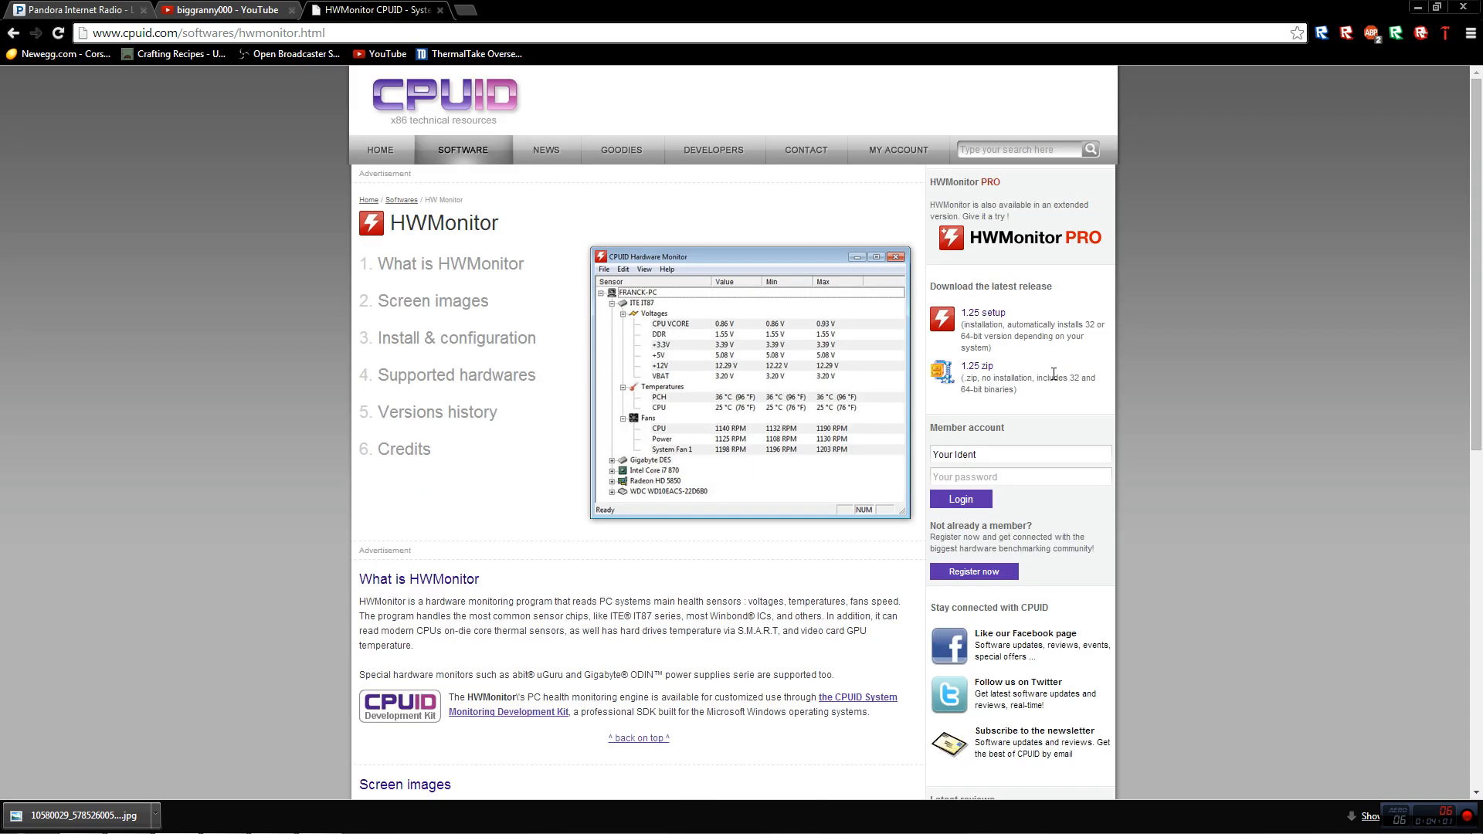
{"action": "mouse_move", "coordinate": [982, 312]}
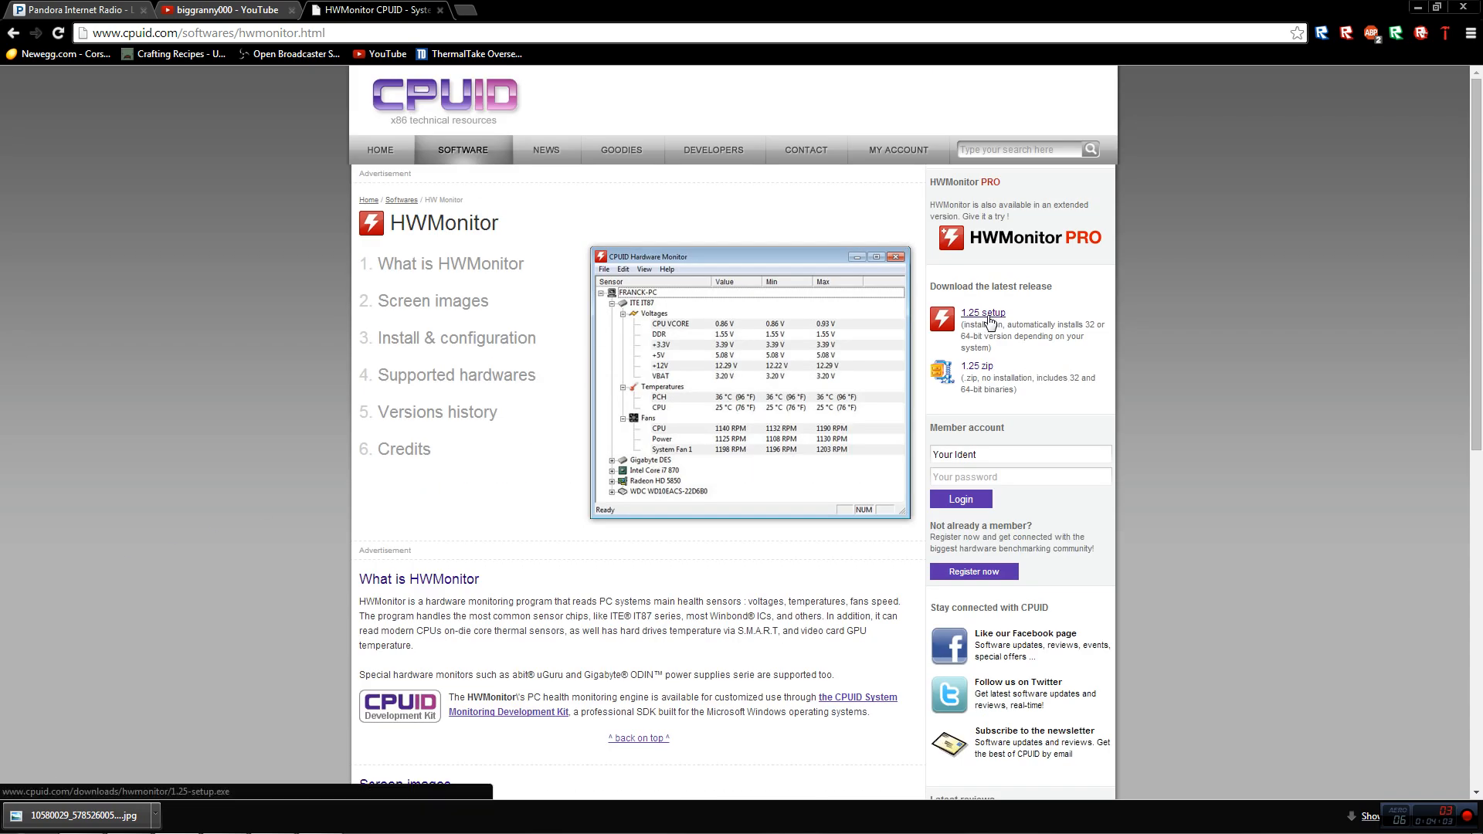
{"action": "mouse_move", "coordinate": [984, 320]}
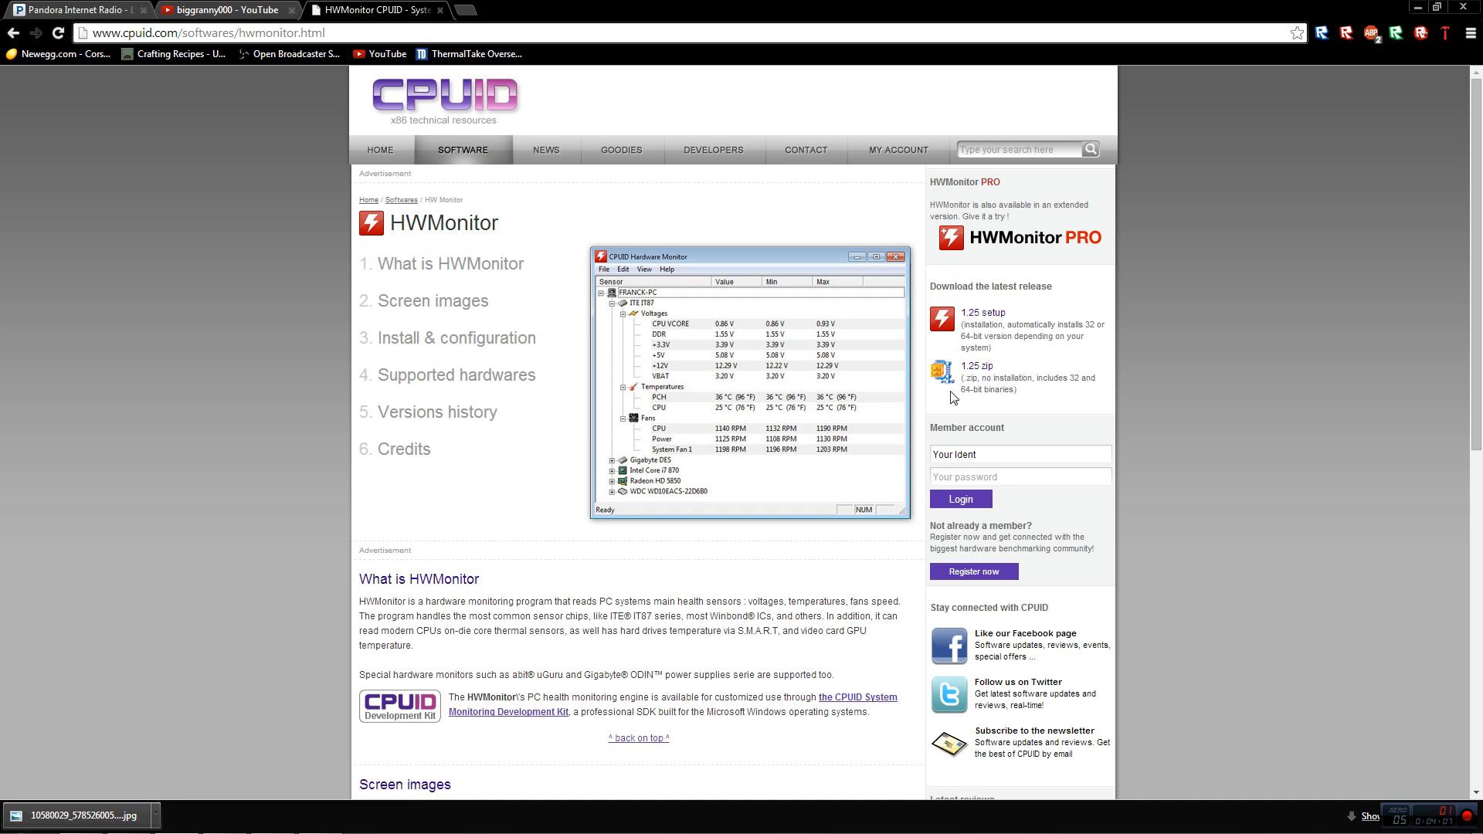
{"action": "mouse_move", "coordinate": [1236, 292]}
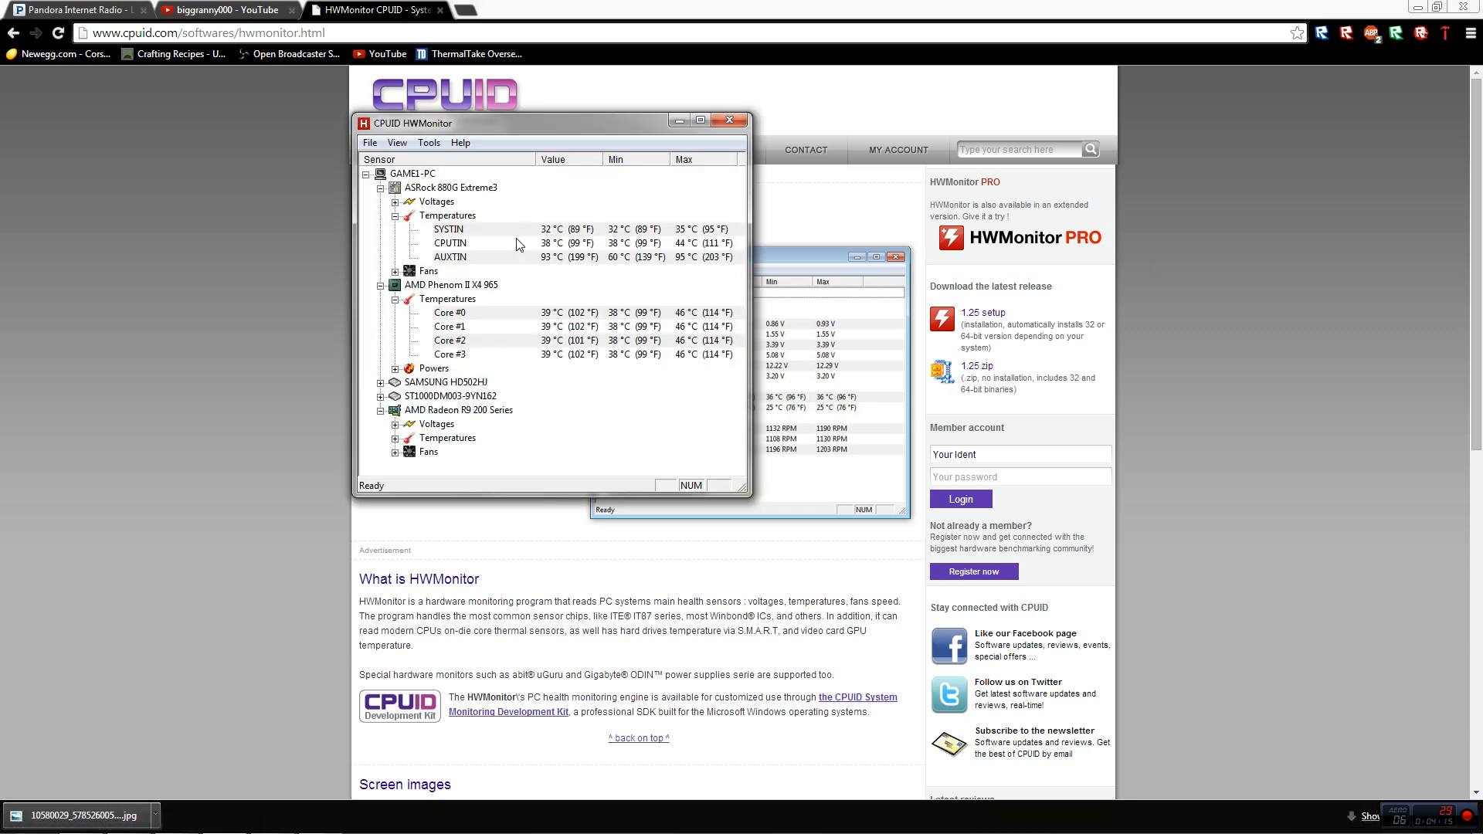
{"action": "left_click", "coordinate": [729, 119]}
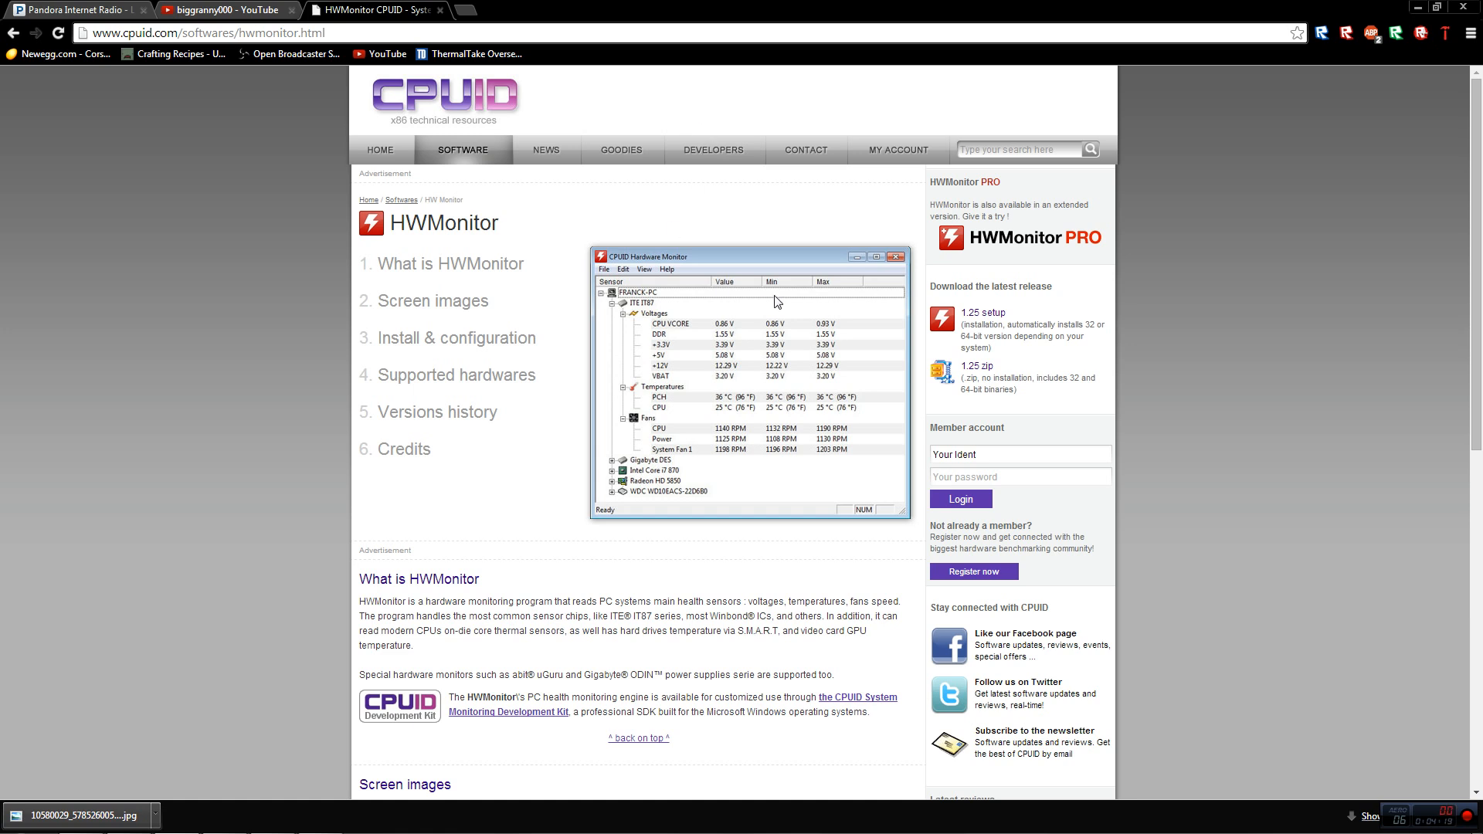
{"action": "mouse_move", "coordinate": [655, 446]}
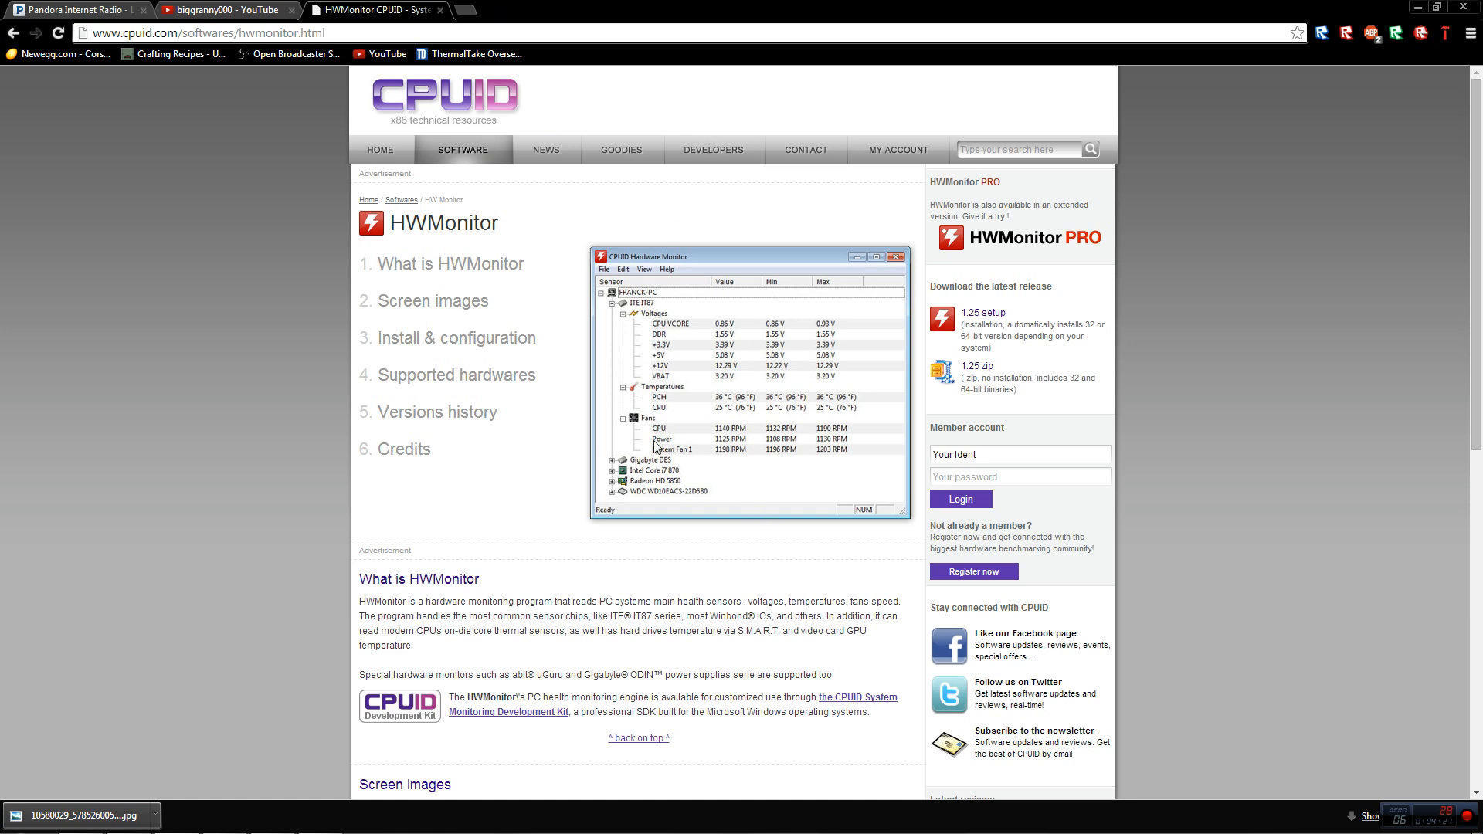
{"action": "mouse_move", "coordinate": [695, 481]}
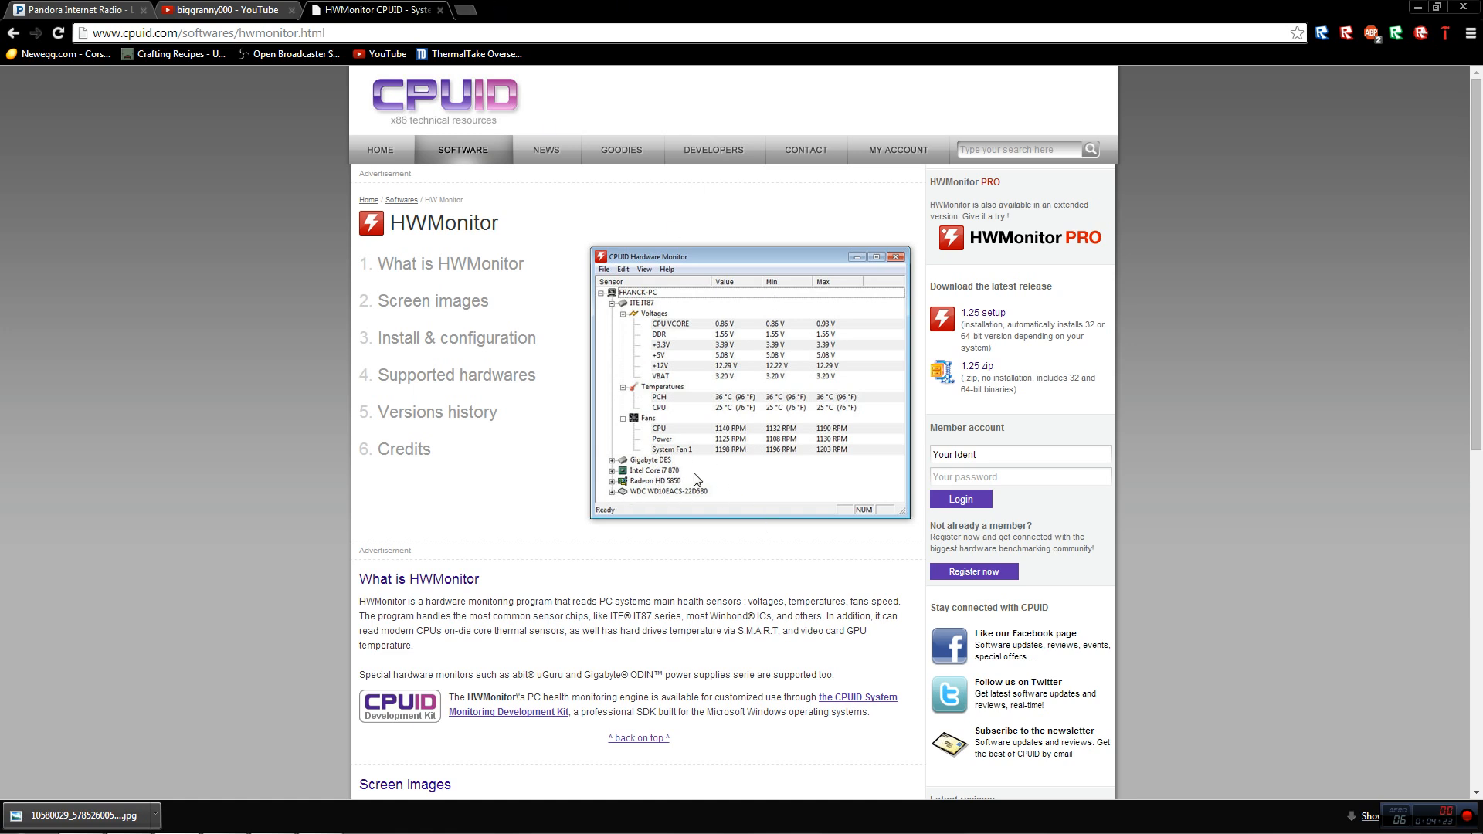
{"action": "mouse_move", "coordinate": [700, 352]}
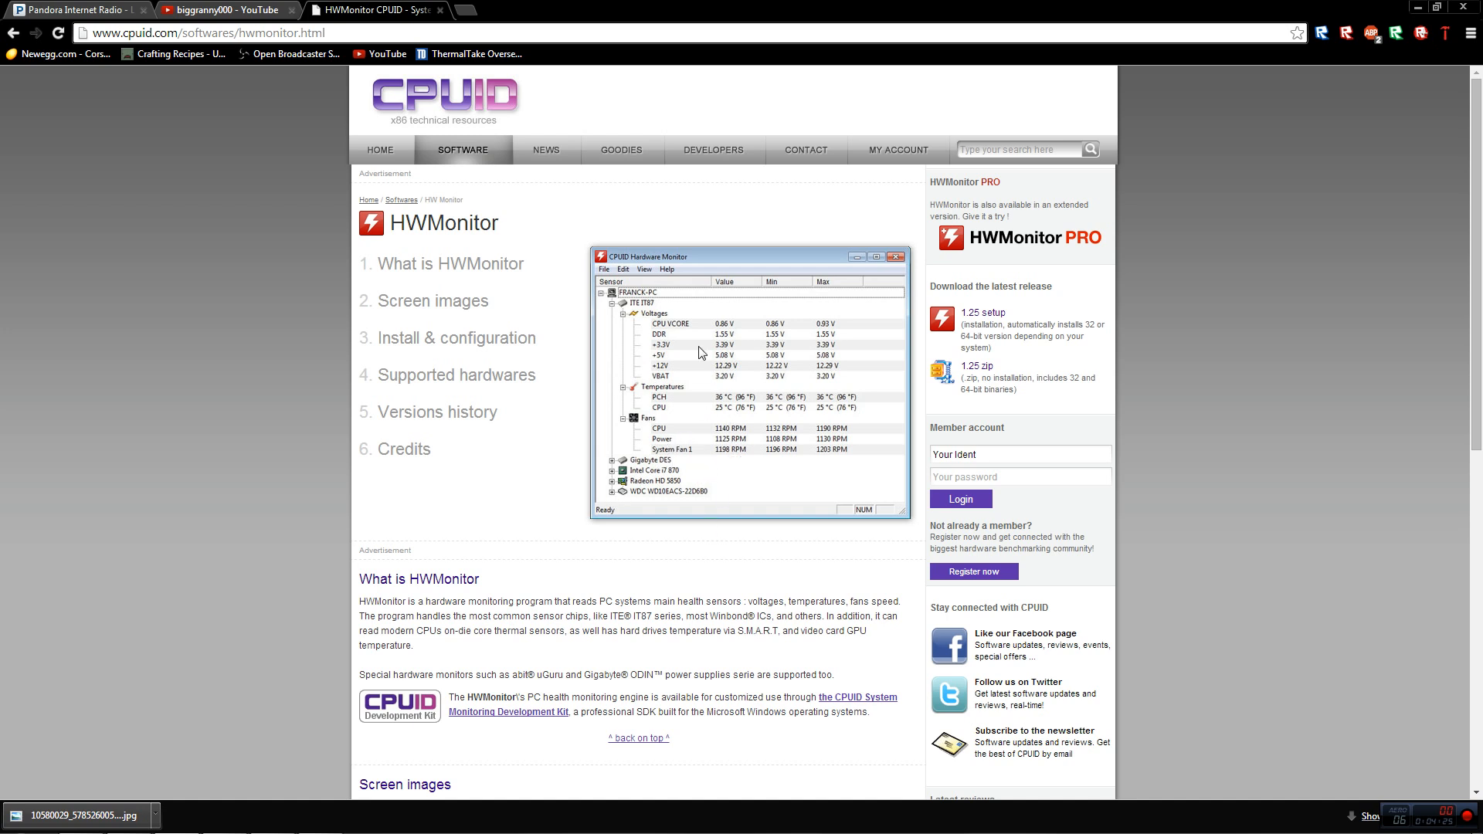